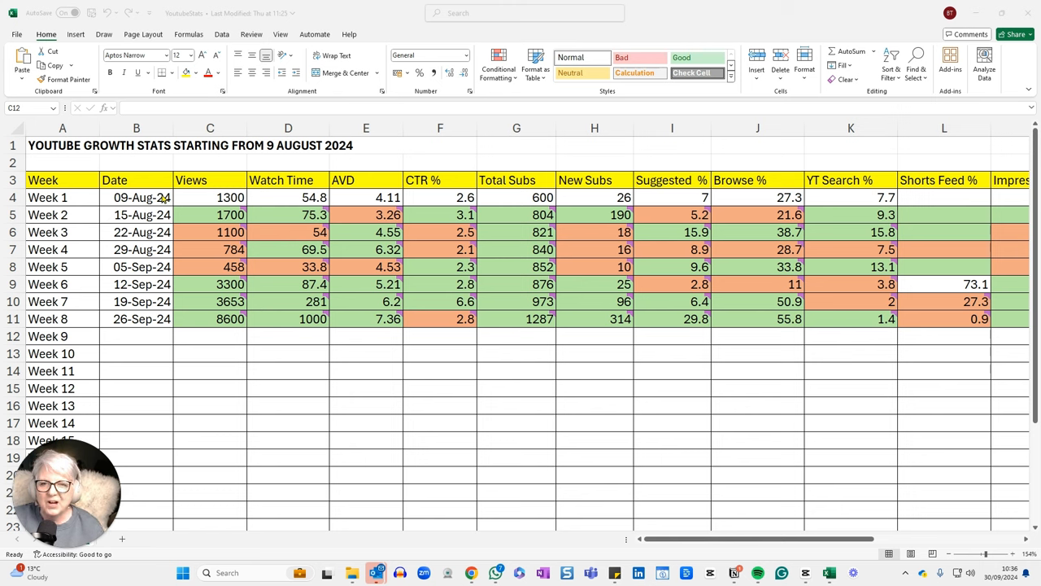
{"action": "mouse_move", "coordinate": [562, 465]}
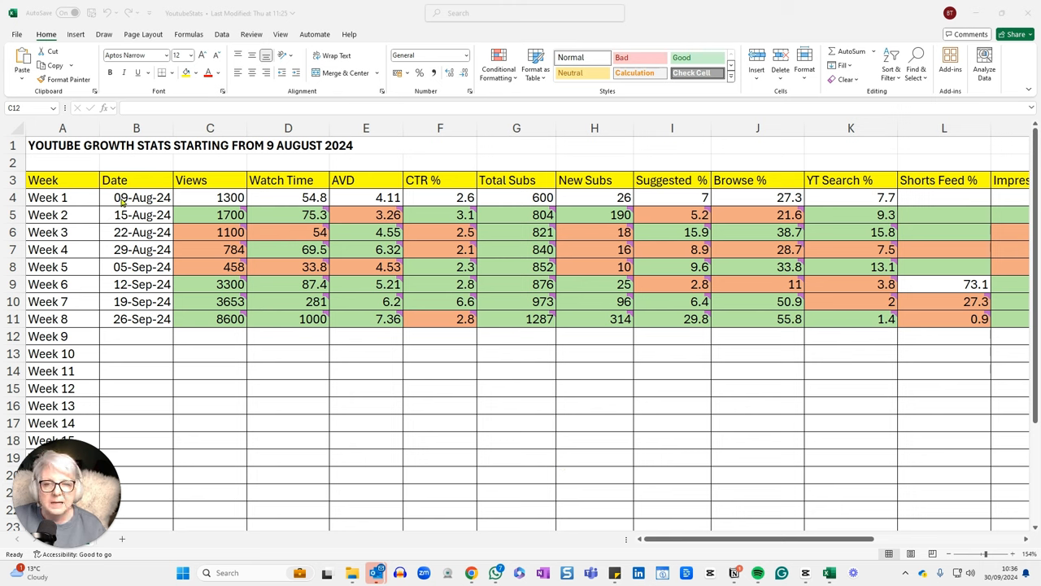
{"action": "mouse_move", "coordinate": [134, 318]}
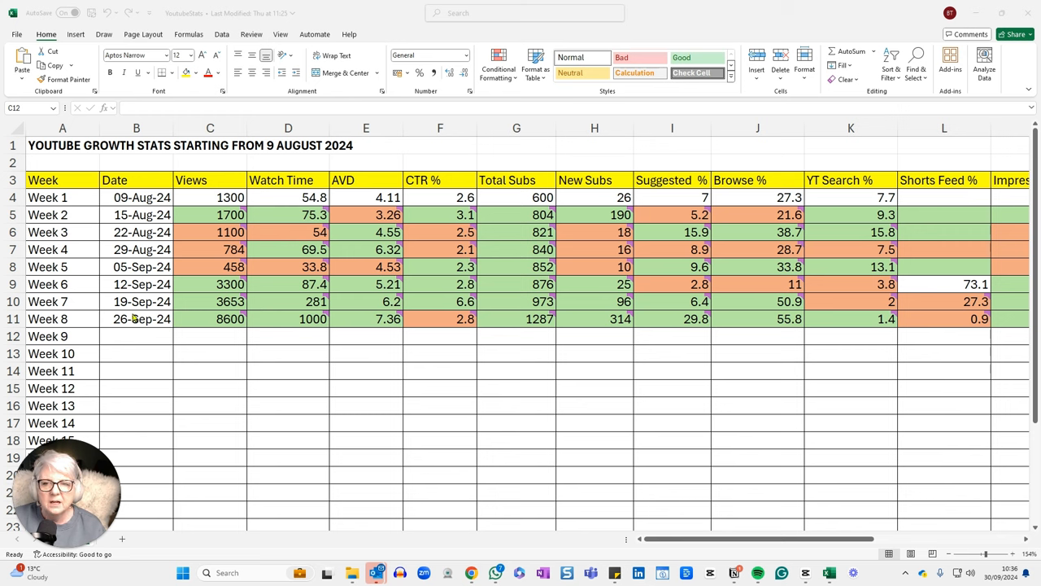
{"action": "mouse_move", "coordinate": [118, 330]}
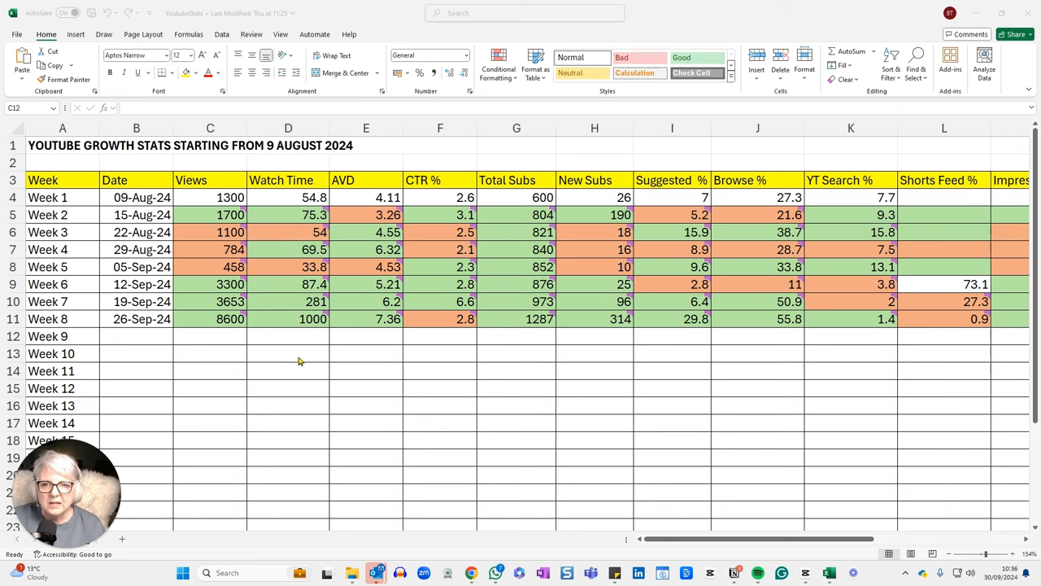
{"action": "mouse_move", "coordinate": [325, 326]}
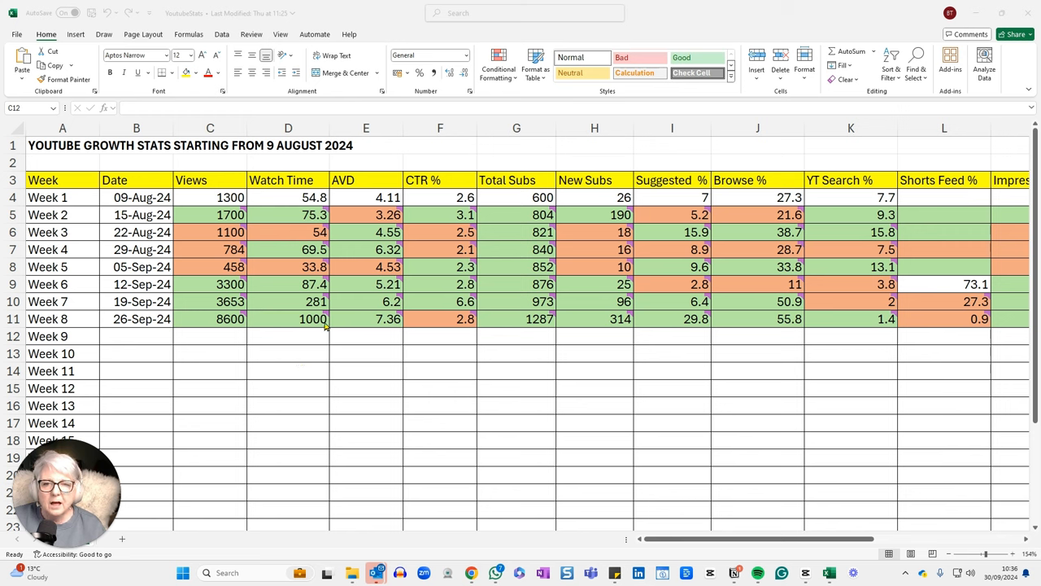
{"action": "mouse_move", "coordinate": [450, 341]}
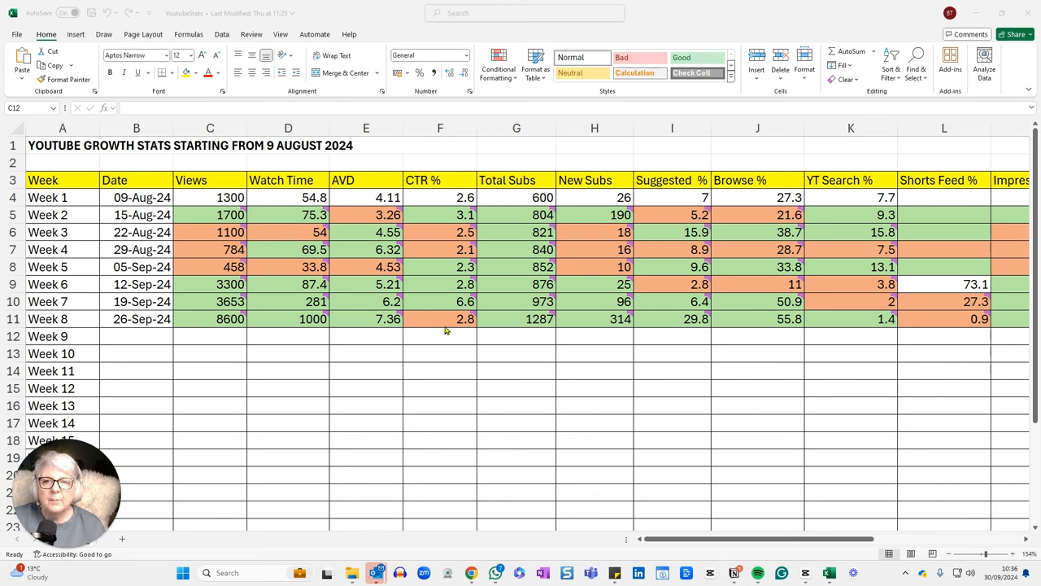
{"action": "mouse_move", "coordinate": [366, 303]}
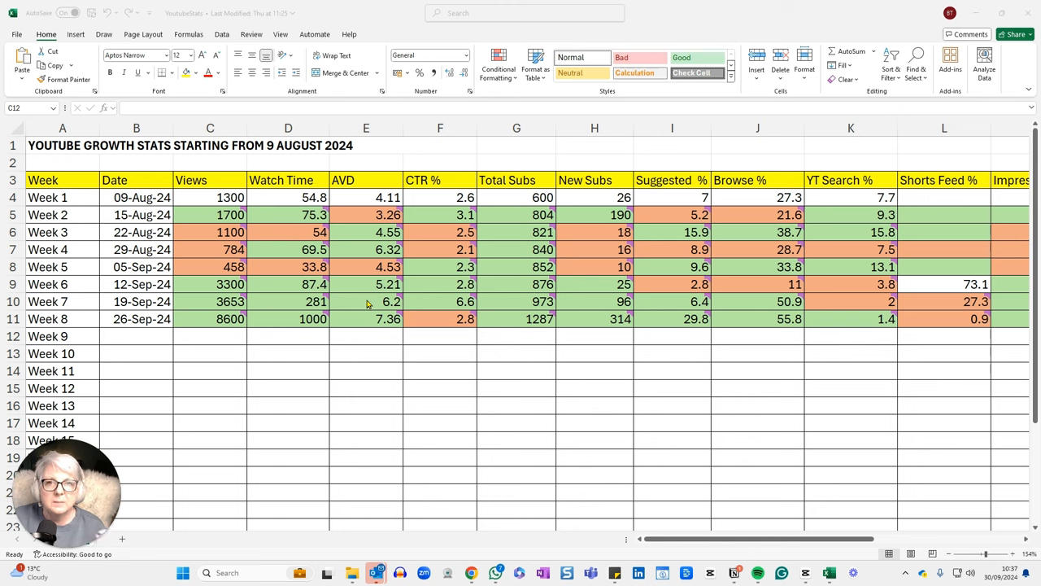
{"action": "mouse_move", "coordinate": [624, 455]}
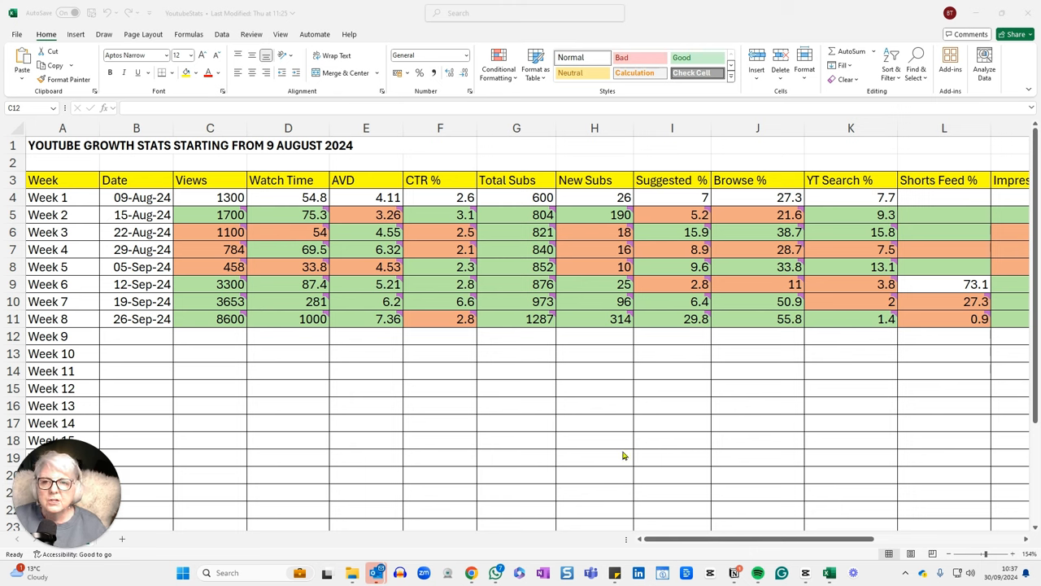
{"action": "mouse_move", "coordinate": [251, 217]}
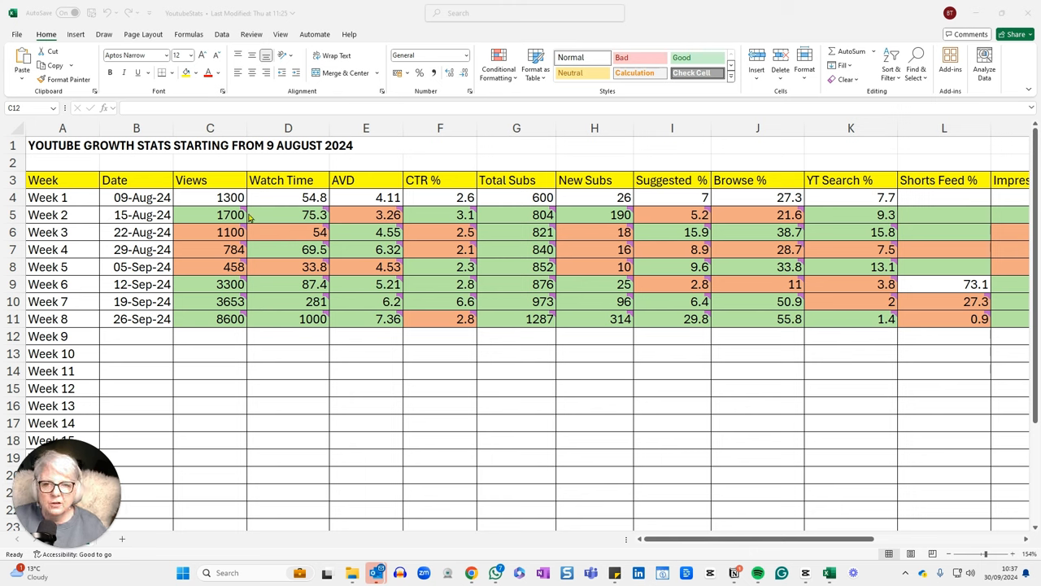
{"action": "mouse_move", "coordinate": [216, 347]}
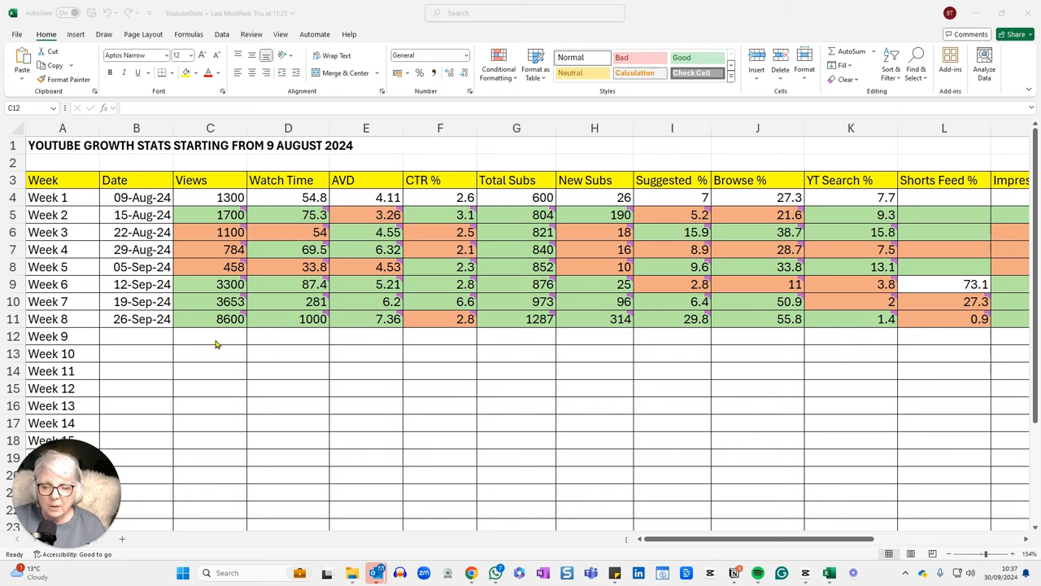
{"action": "mouse_move", "coordinate": [244, 322]}
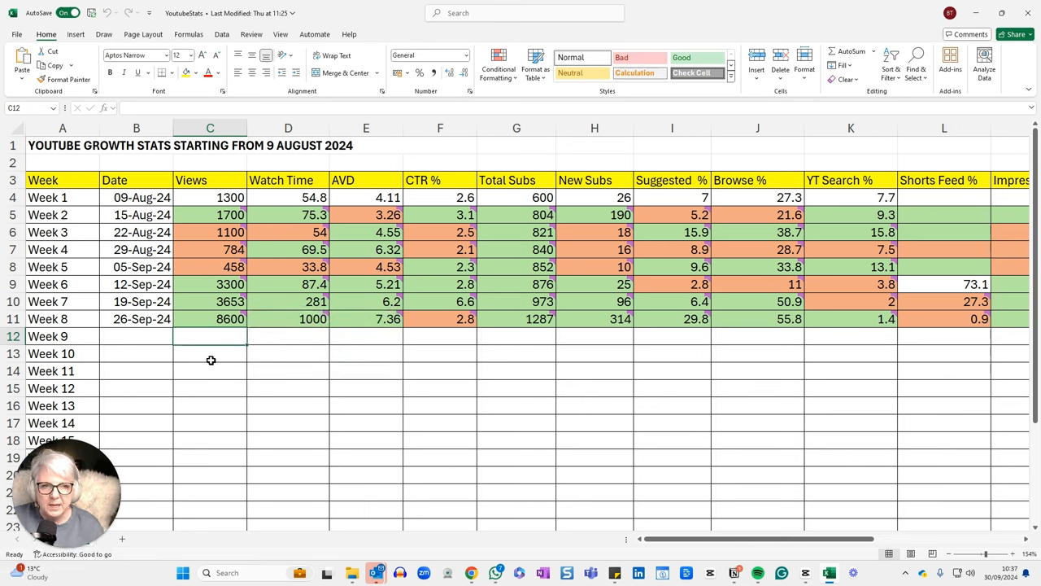
{"action": "mouse_move", "coordinate": [218, 343]}
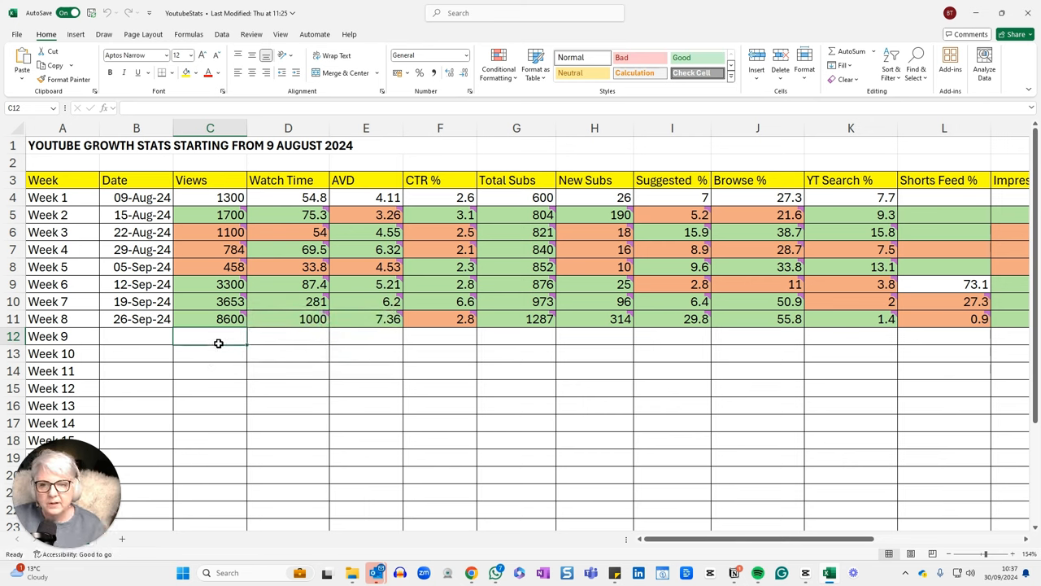
{"action": "mouse_move", "coordinate": [246, 350]}
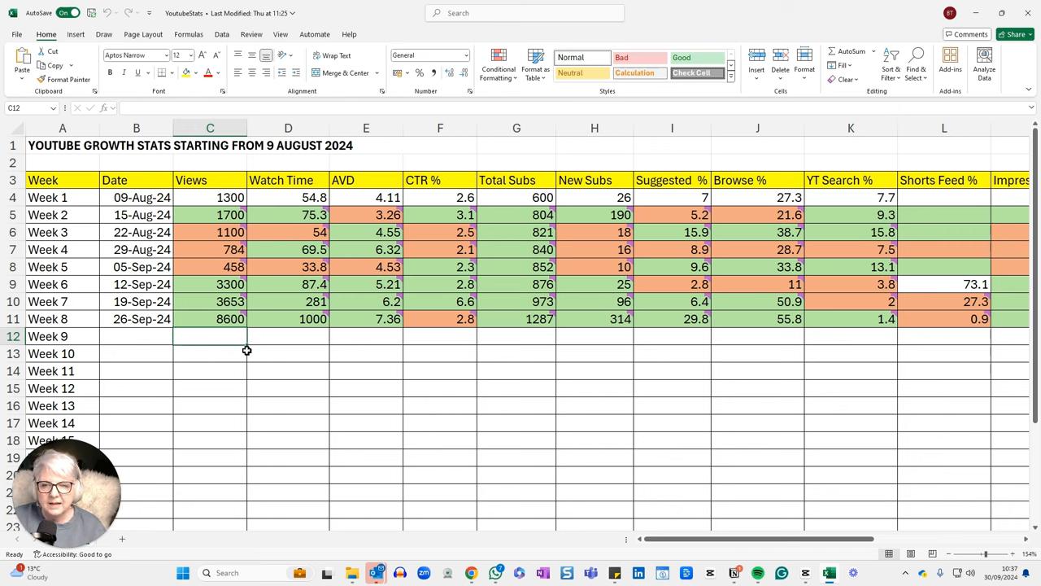
{"action": "mouse_move", "coordinate": [304, 356]}
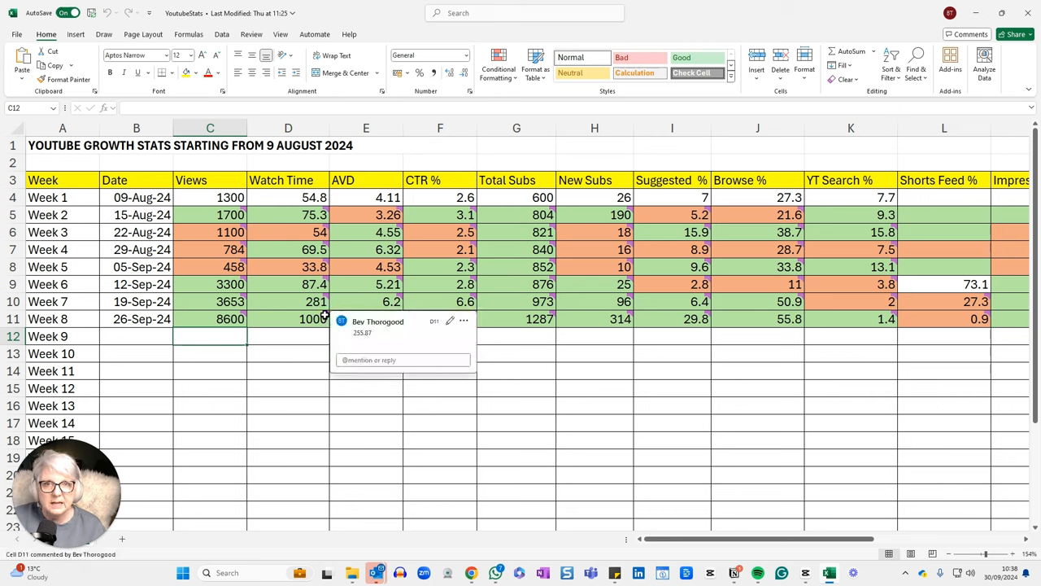
Read the 57.57 note on Week 8's CTR cell, then dismiss it.
{"action": "left_click", "coordinate": [510, 472]}
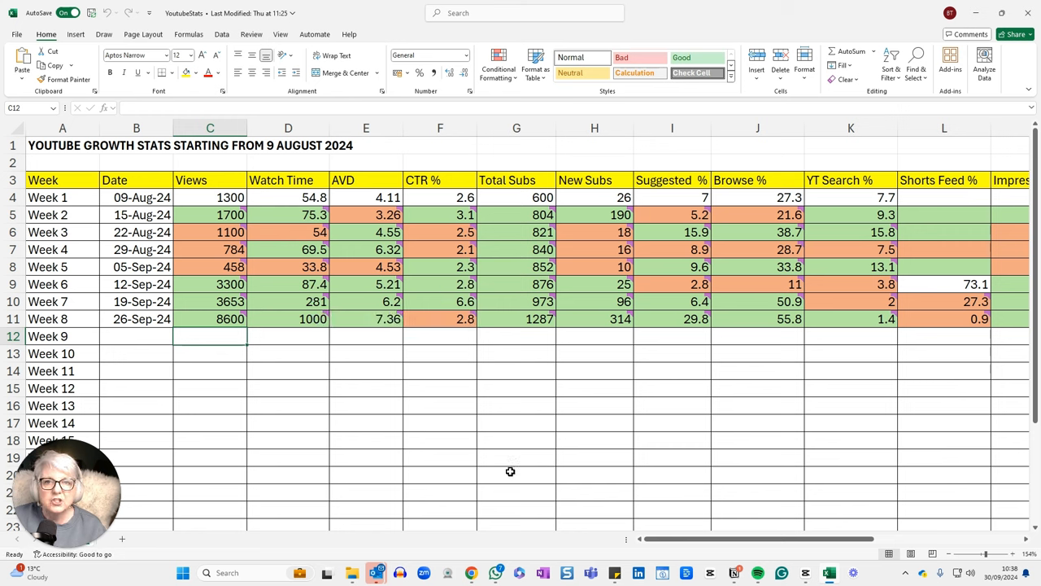
{"action": "mouse_move", "coordinate": [448, 447]}
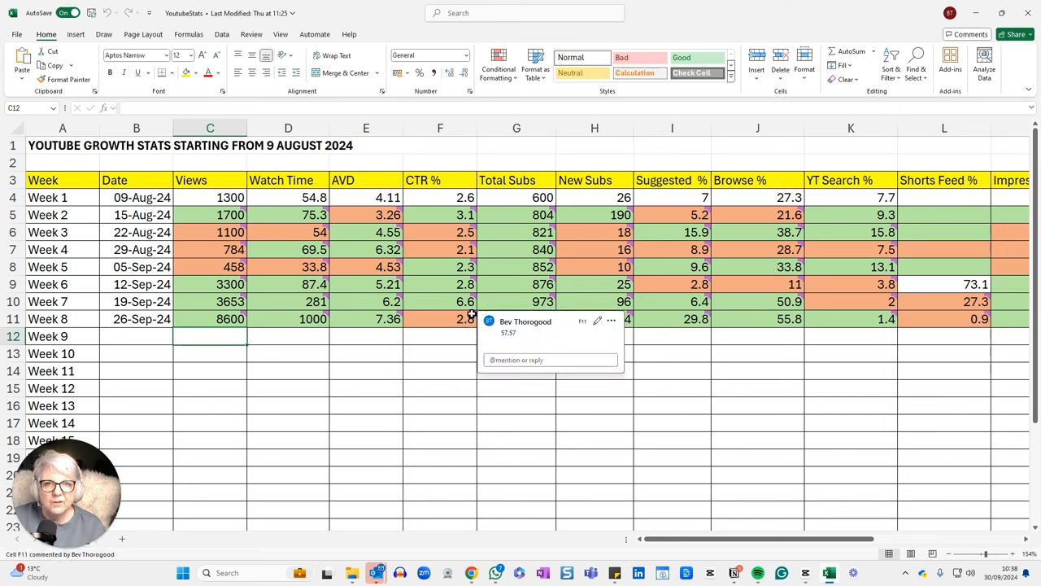
{"action": "left_click", "coordinate": [442, 387]}
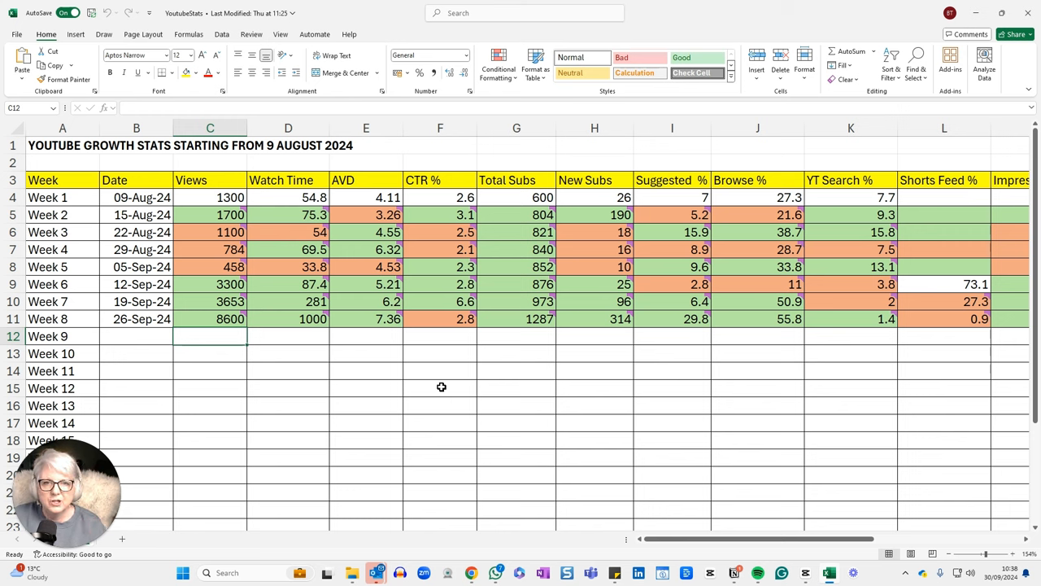
{"action": "mouse_move", "coordinate": [581, 441]}
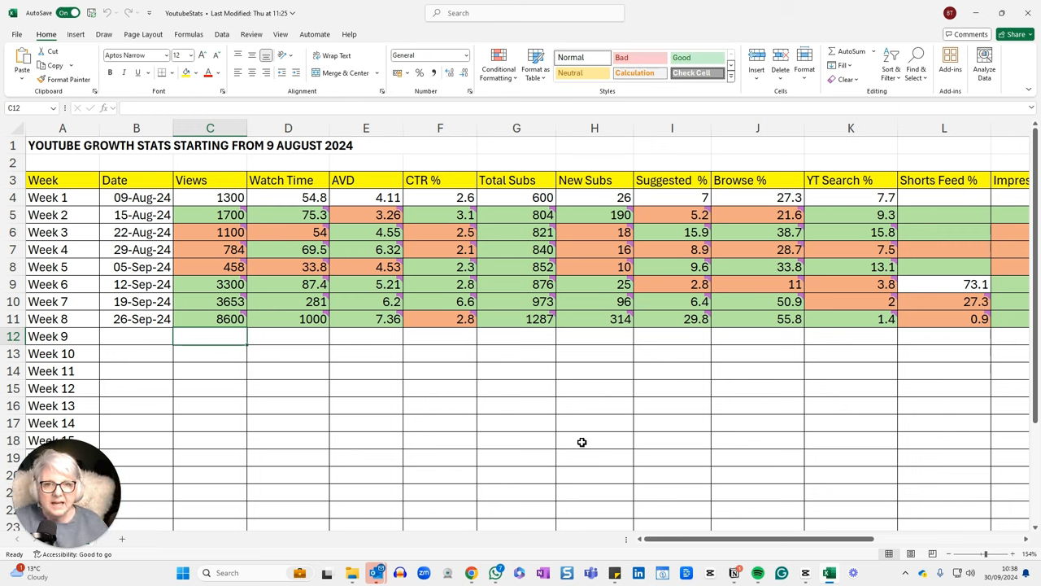
{"action": "mouse_move", "coordinate": [573, 386]}
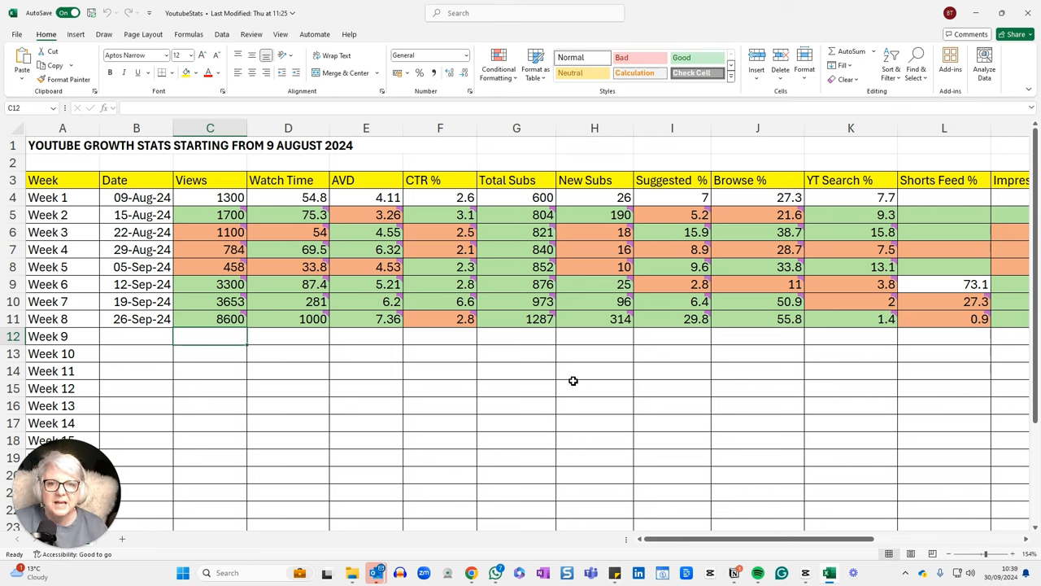
{"action": "mouse_move", "coordinate": [567, 360]}
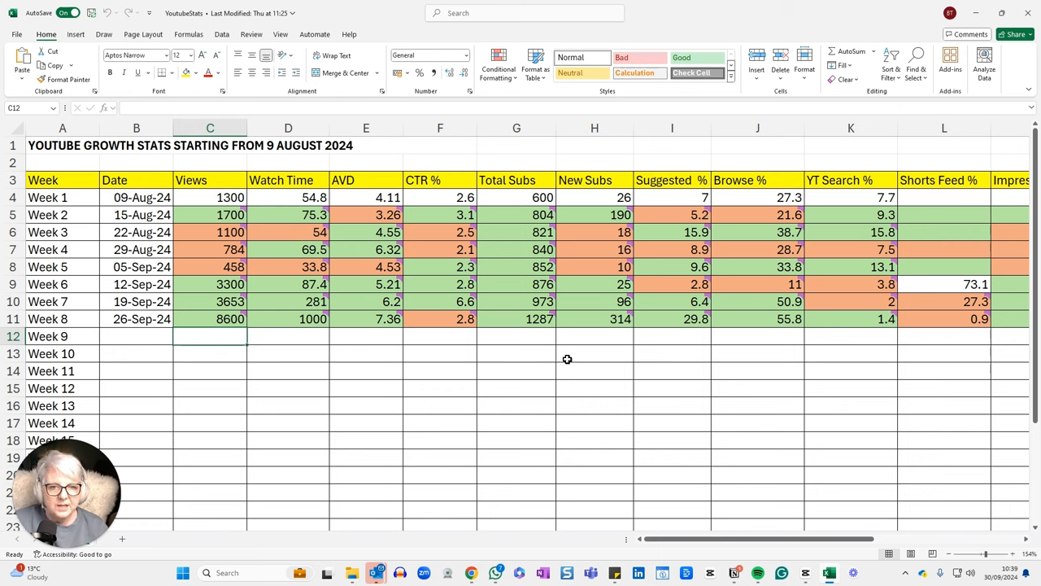
{"action": "mouse_move", "coordinate": [540, 355]}
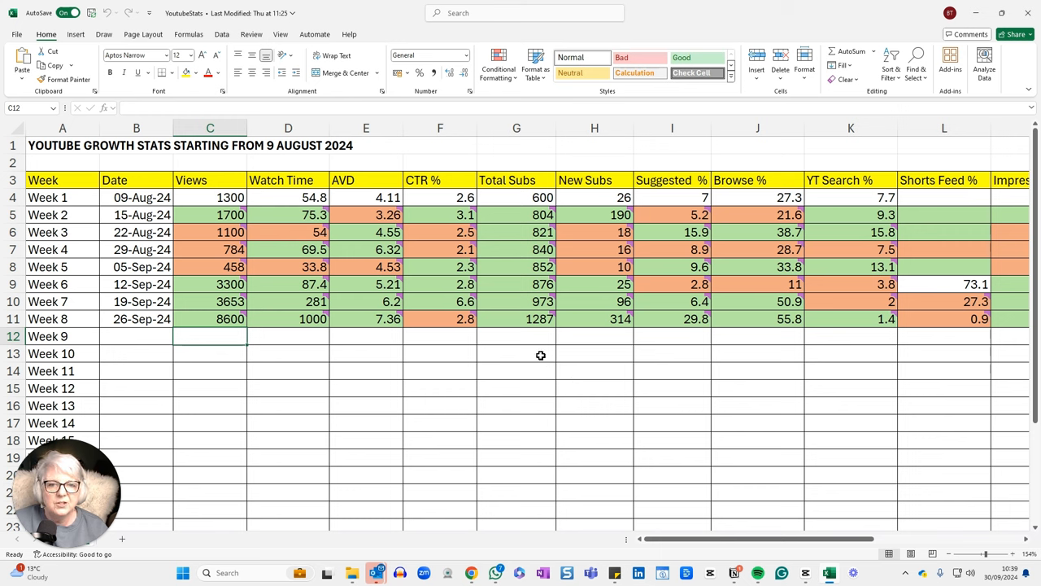
{"action": "mouse_move", "coordinate": [544, 345]}
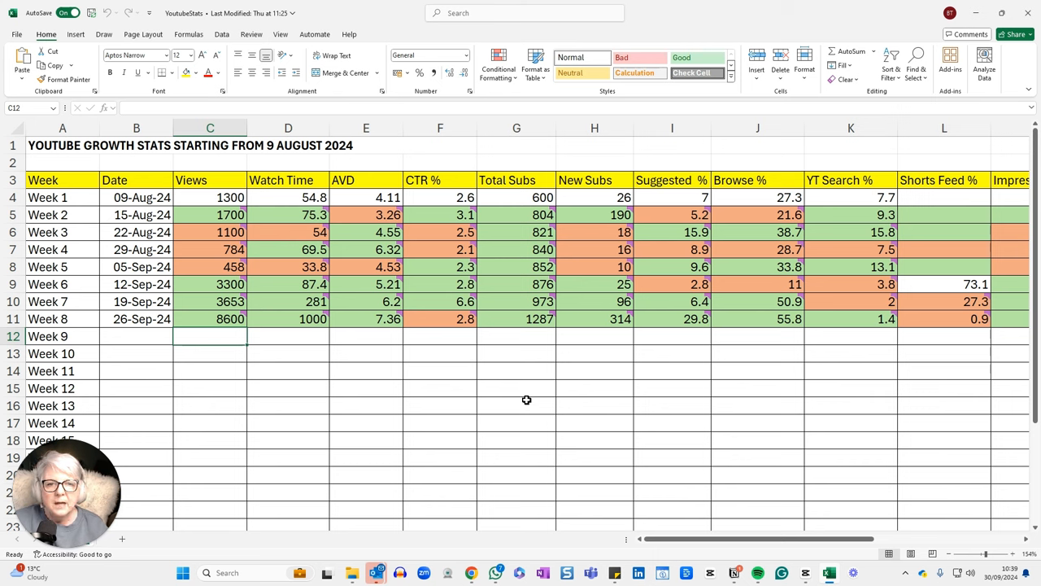
{"action": "mouse_move", "coordinate": [615, 353]}
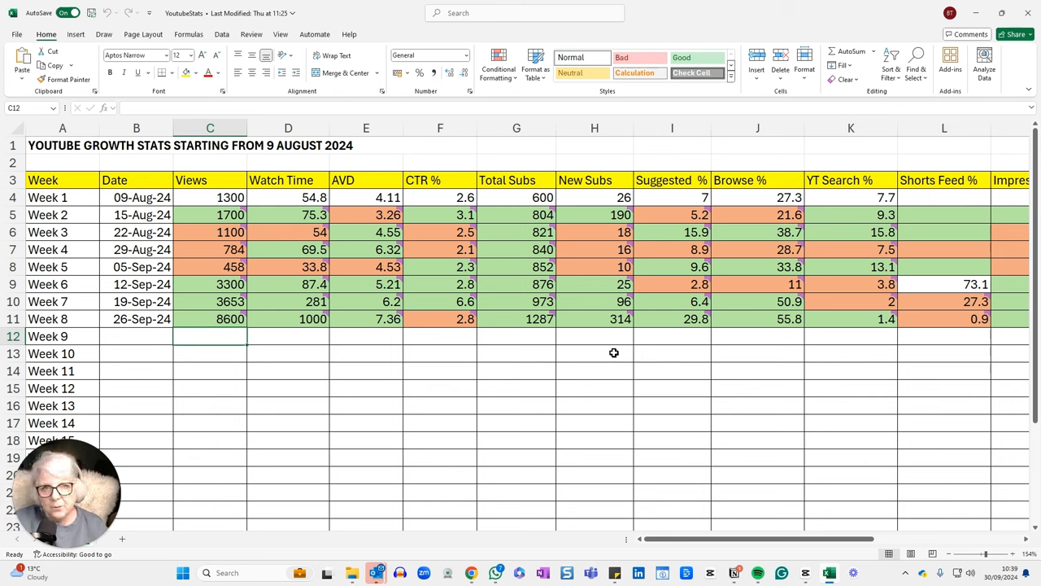
{"action": "mouse_move", "coordinate": [713, 367]}
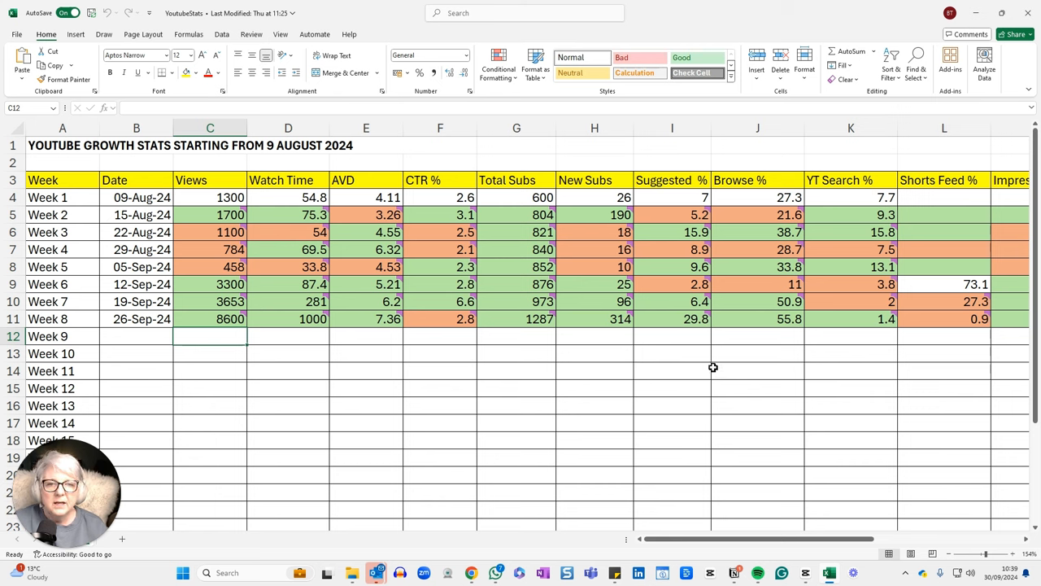
{"action": "mouse_move", "coordinate": [693, 342]}
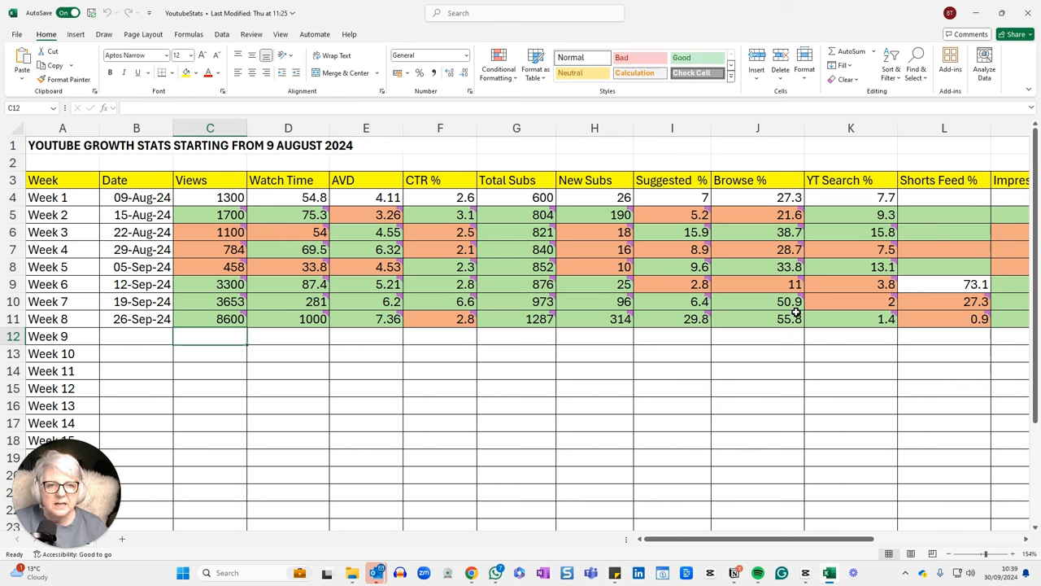
{"action": "mouse_move", "coordinate": [784, 352]}
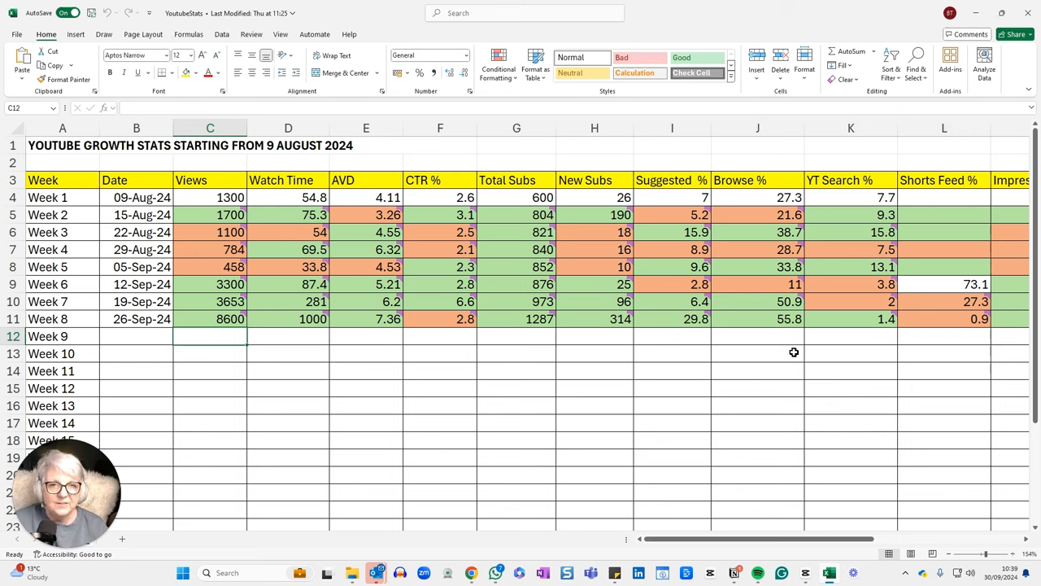
{"action": "mouse_move", "coordinate": [754, 398]}
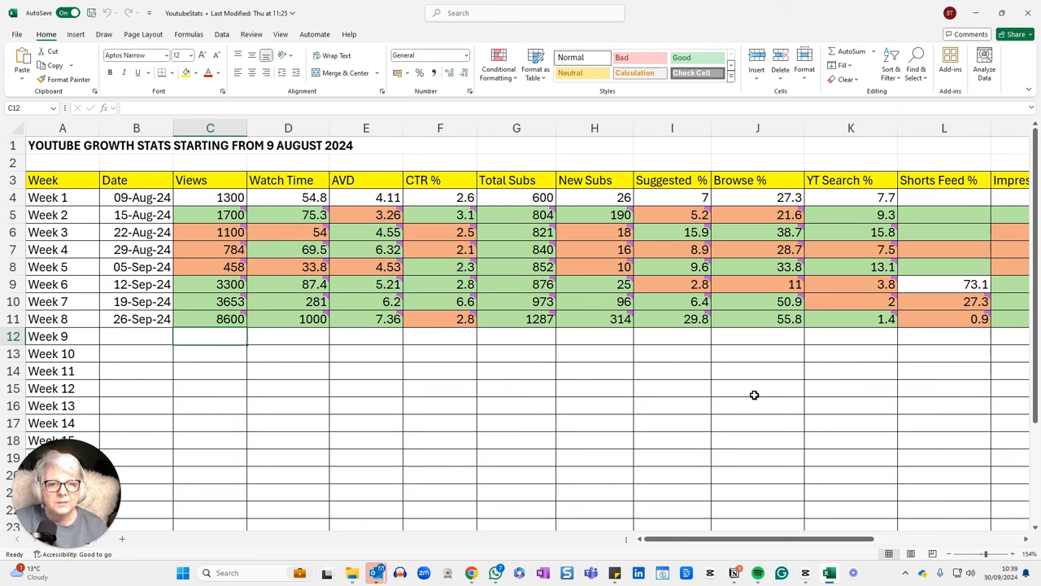
{"action": "mouse_move", "coordinate": [892, 361]}
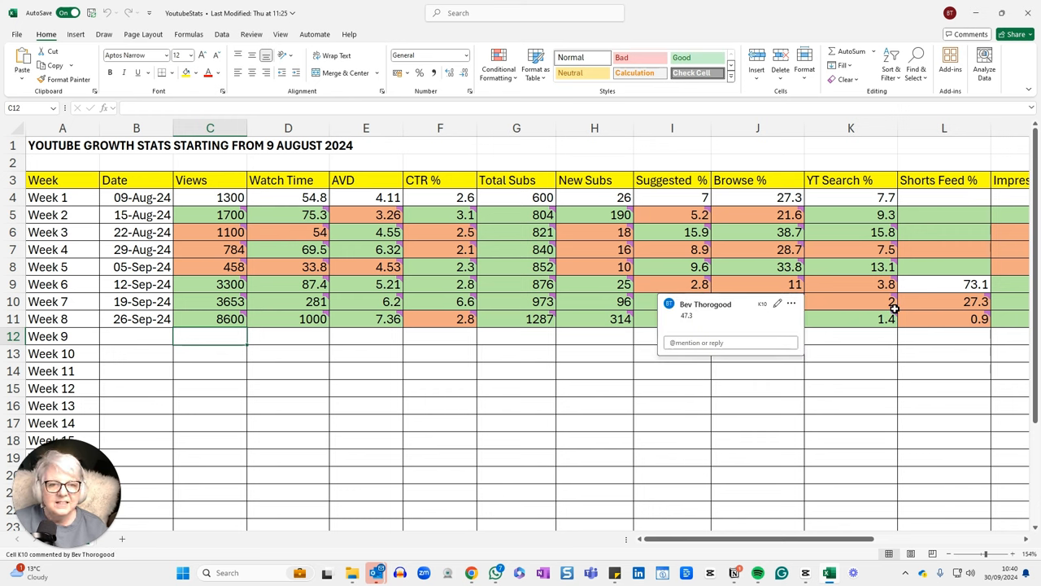
Turn Week 8's 1.4 YT Search % cell (K11) orange.
{"action": "left_click", "coordinate": [851, 318]}
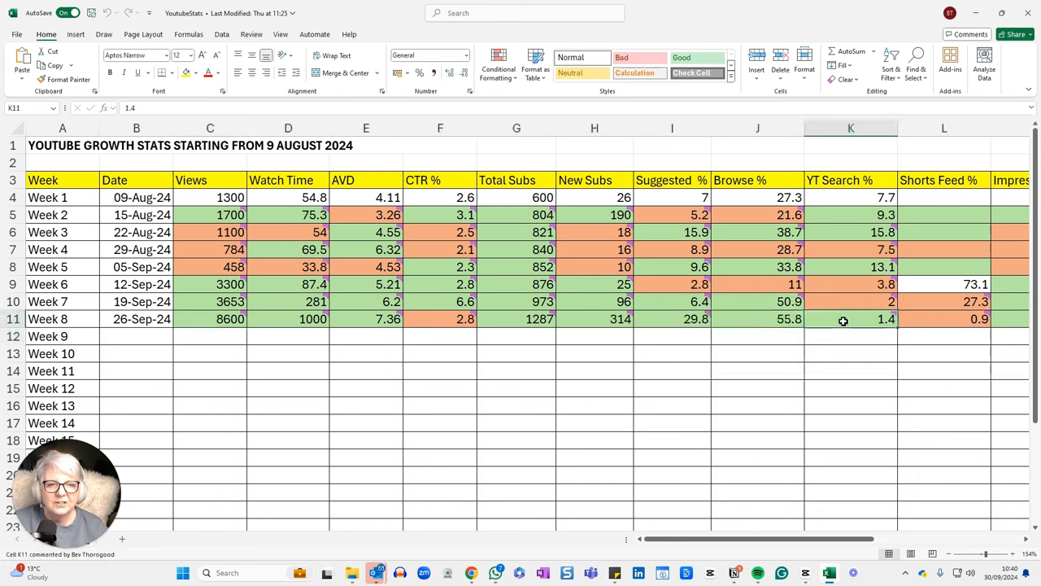
{"action": "left_click", "coordinate": [215, 72]}
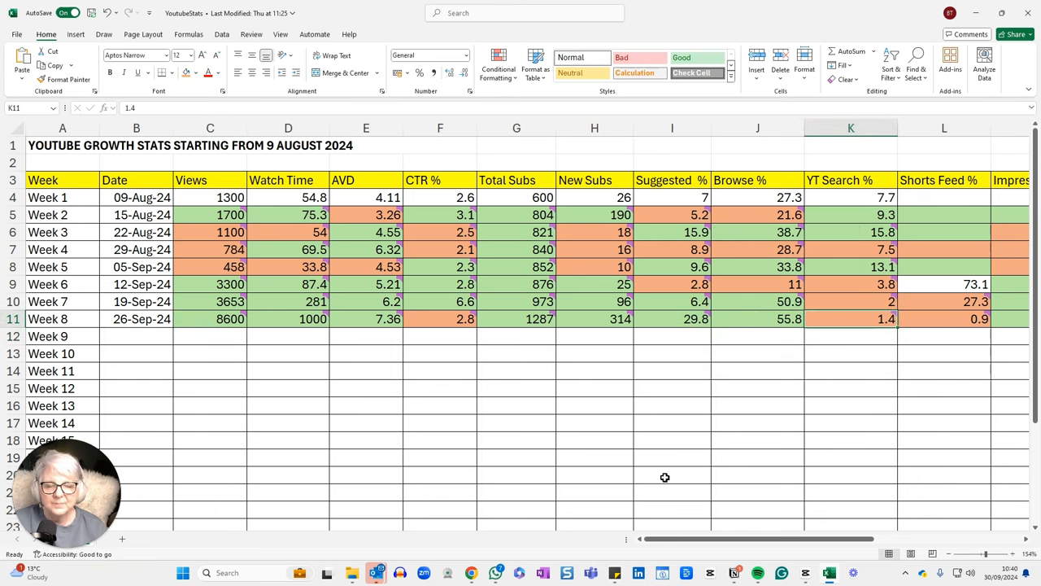
{"action": "mouse_move", "coordinate": [775, 320]}
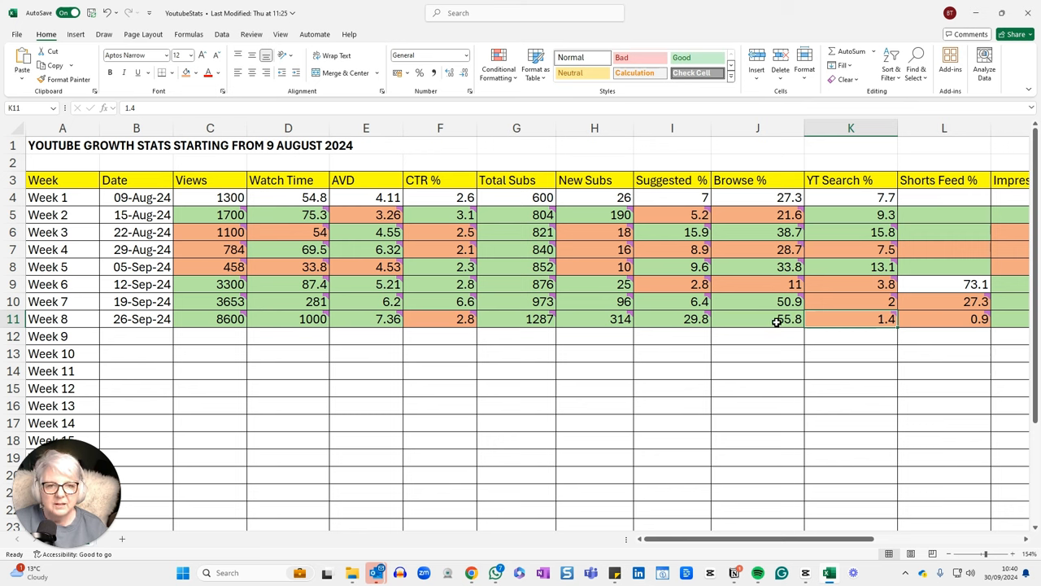
{"action": "mouse_move", "coordinate": [815, 305]}
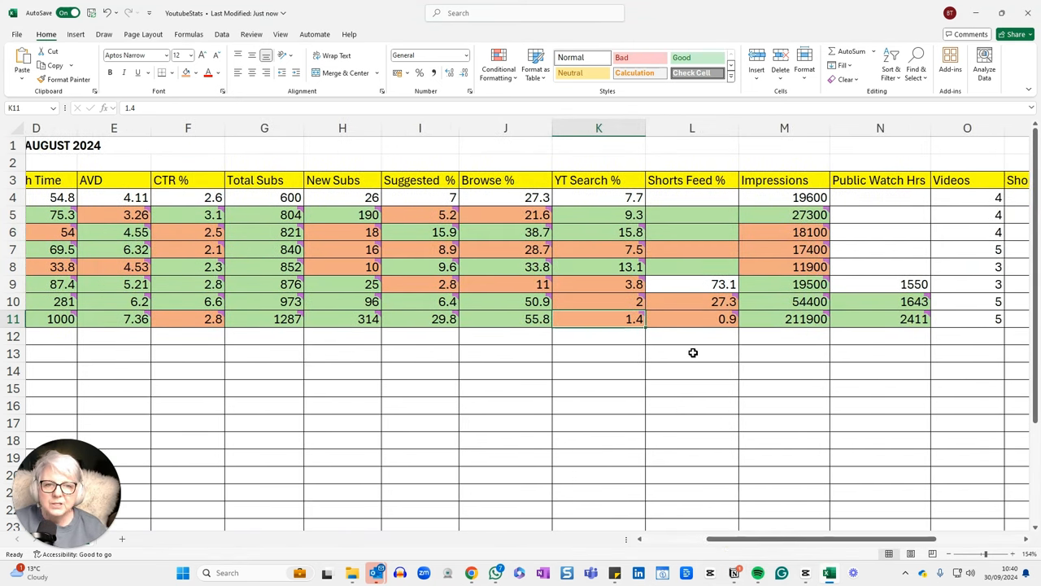
{"action": "mouse_move", "coordinate": [699, 343]}
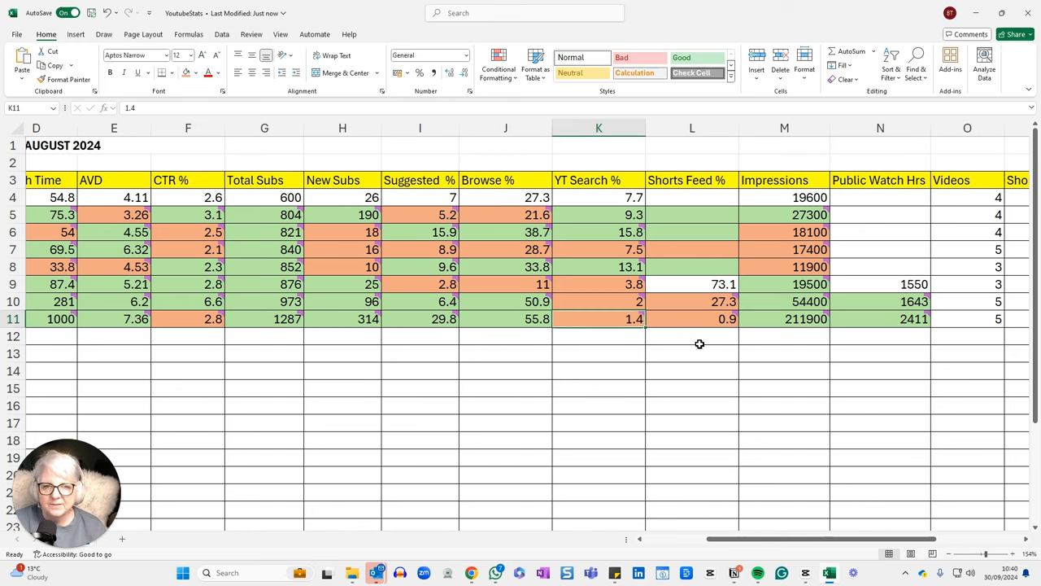
{"action": "mouse_move", "coordinate": [711, 335]}
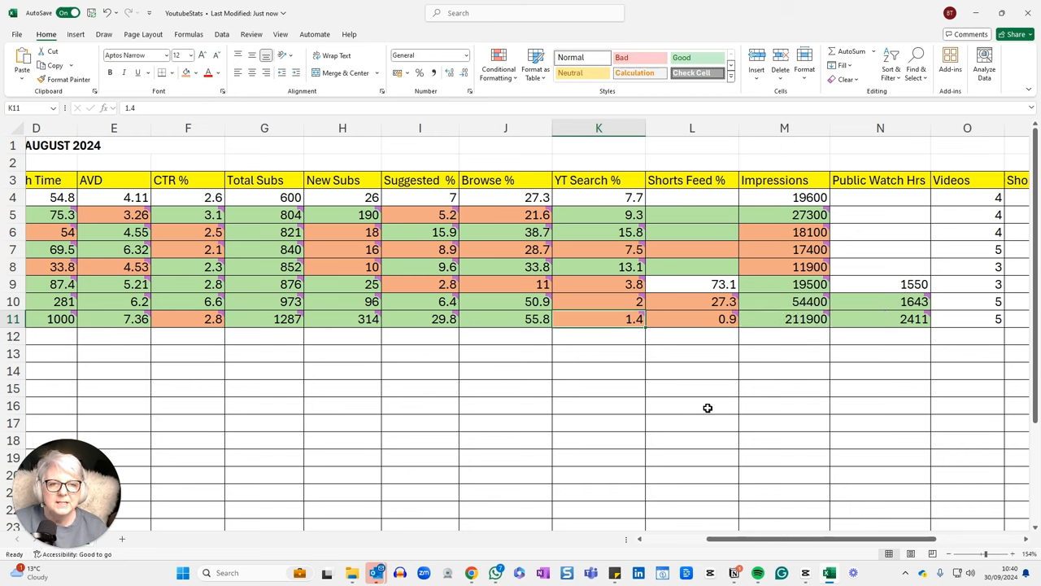
{"action": "mouse_move", "coordinate": [803, 370]}
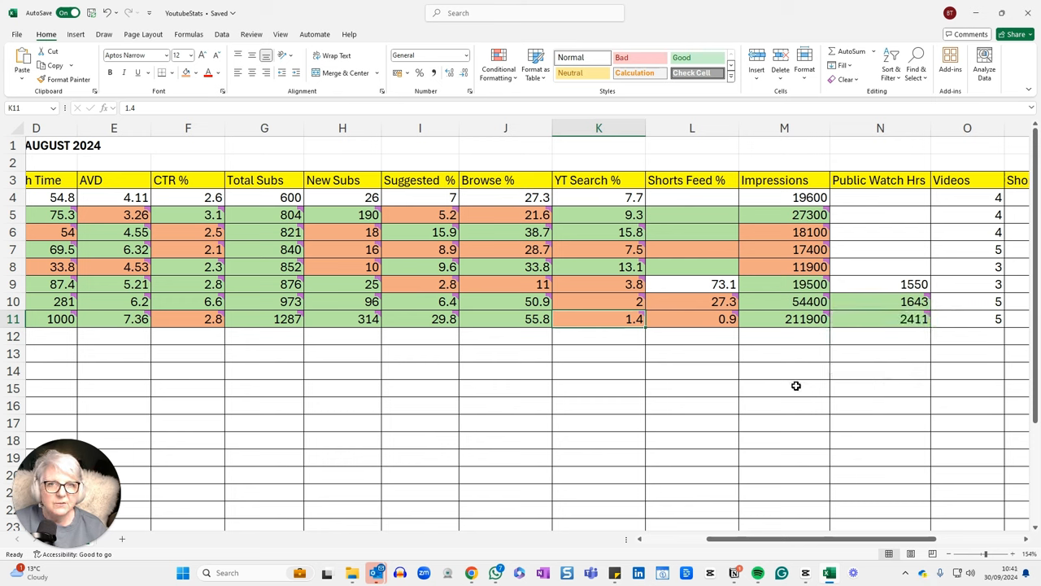
{"action": "mouse_move", "coordinate": [794, 347]}
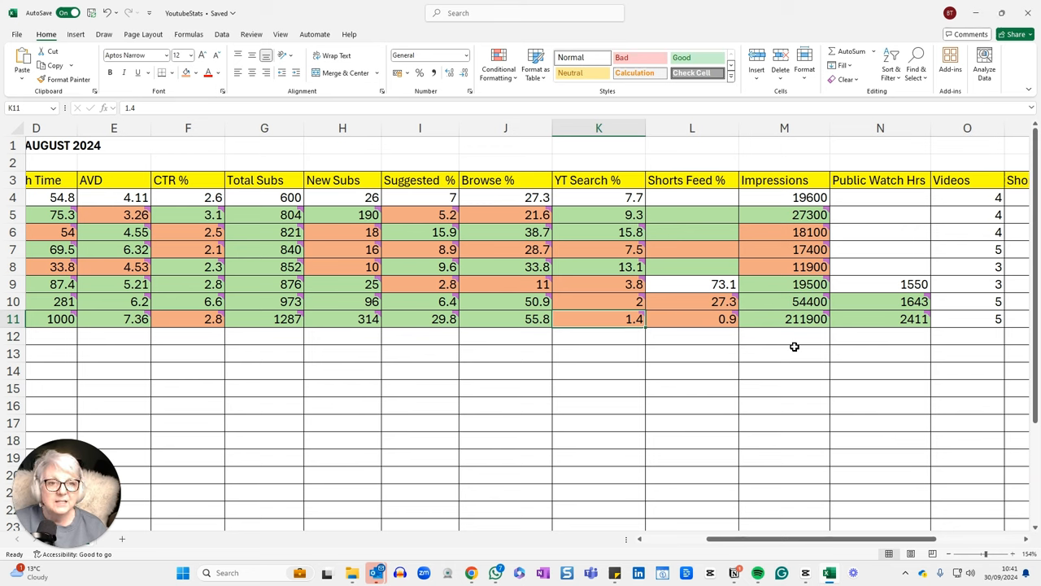
{"action": "mouse_move", "coordinate": [830, 555]}
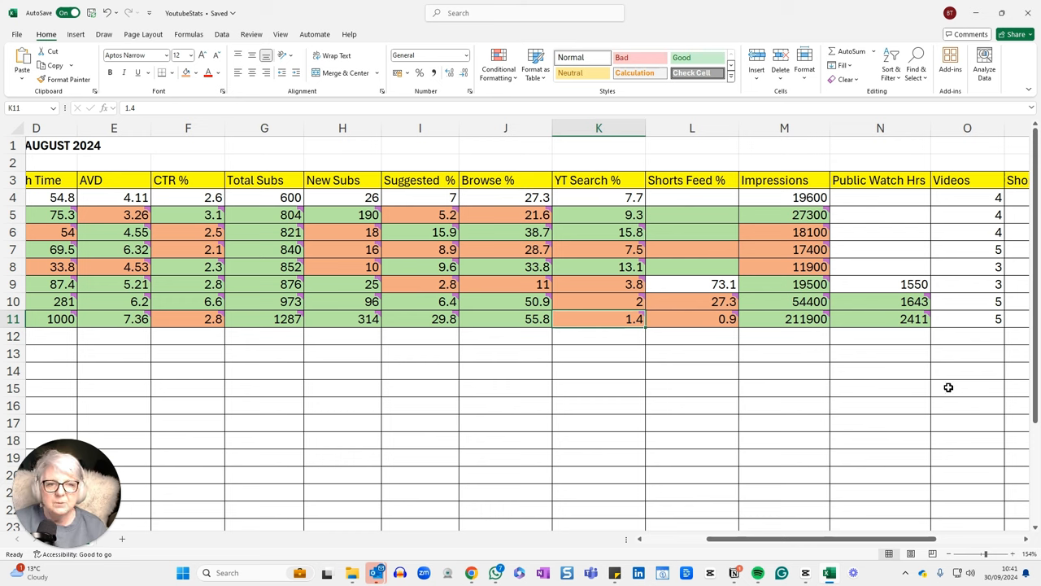
{"action": "mouse_move", "coordinate": [896, 408]}
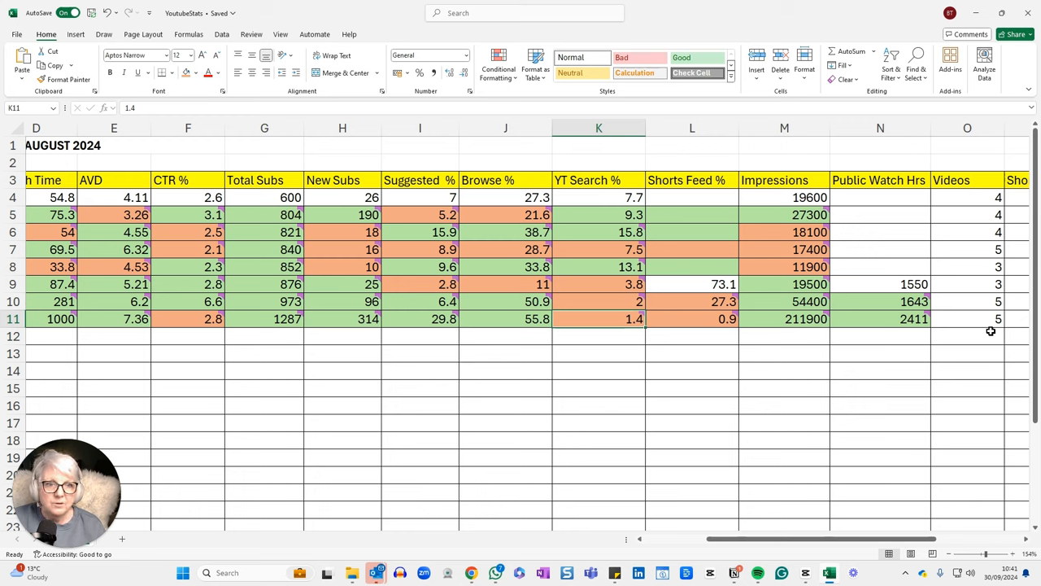
{"action": "mouse_move", "coordinate": [948, 371]}
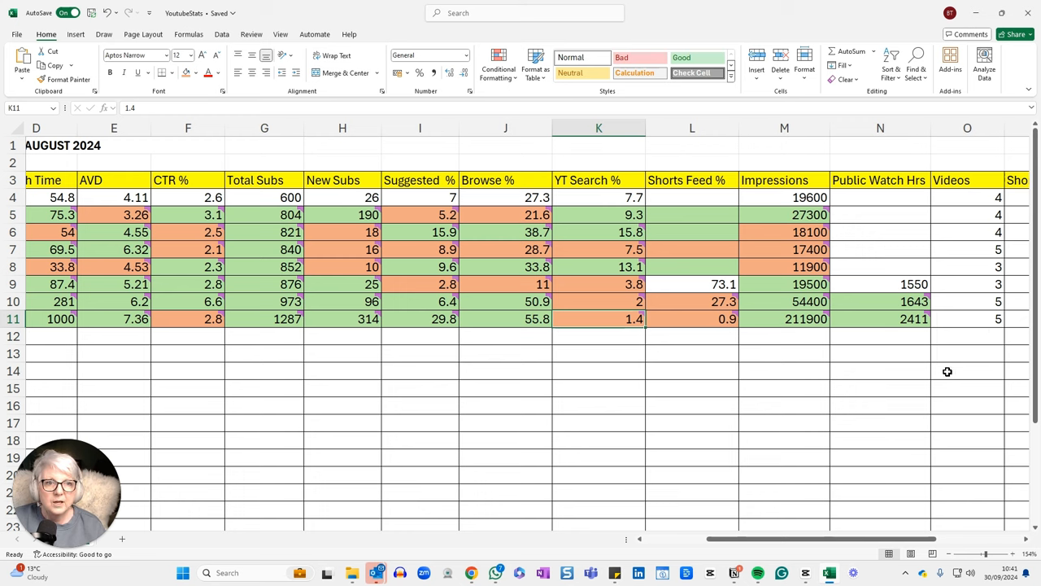
{"action": "mouse_move", "coordinate": [927, 358]}
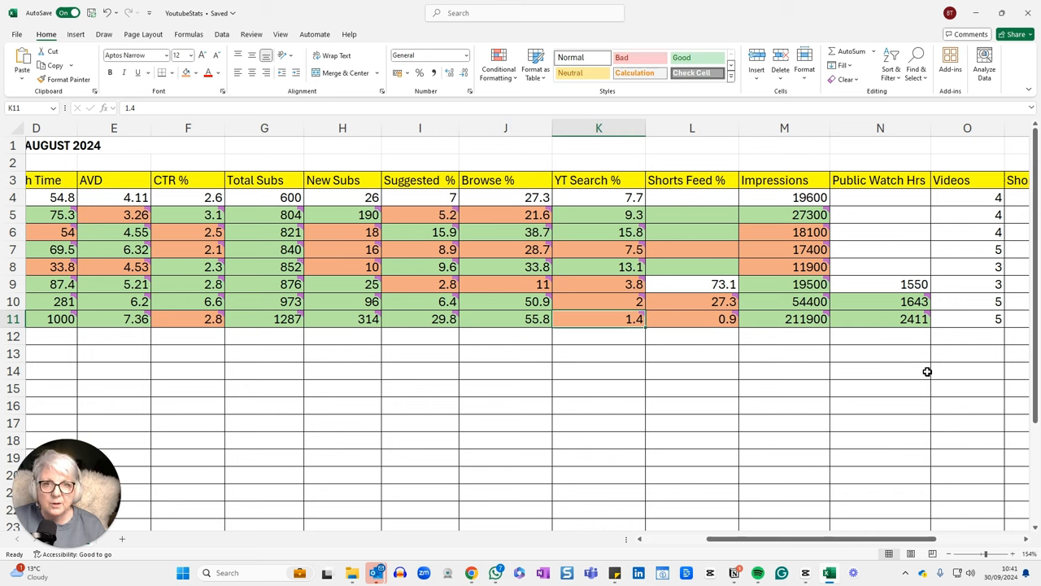
{"action": "mouse_move", "coordinate": [916, 342]}
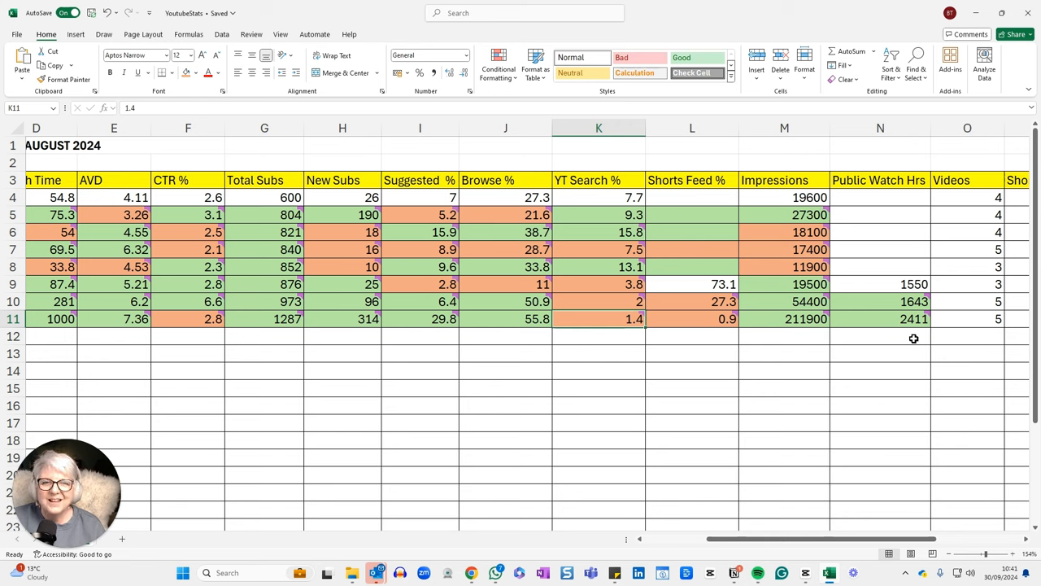
{"action": "left_click", "coordinate": [913, 318]}
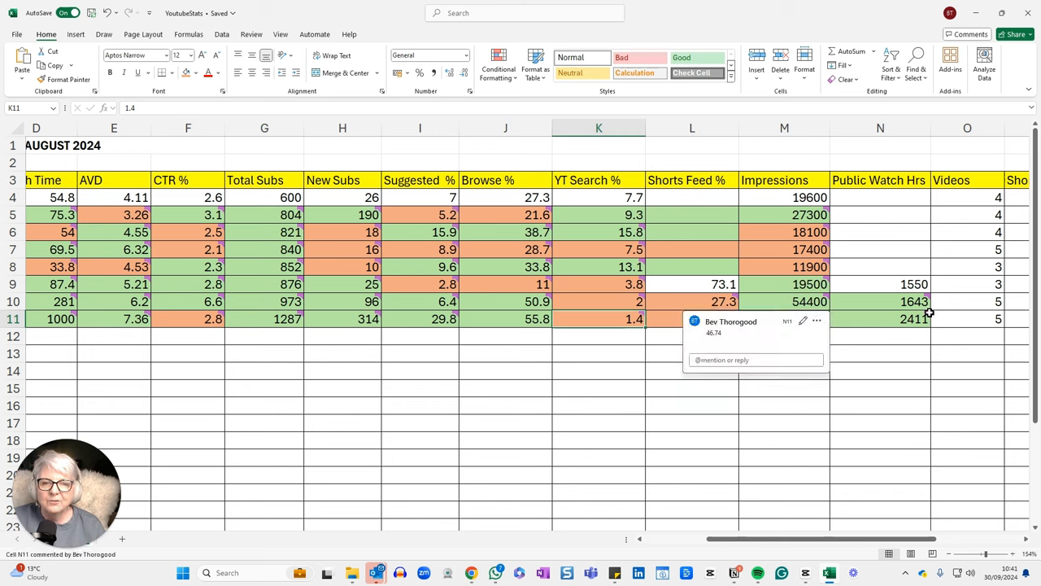
{"action": "mouse_move", "coordinate": [880, 418]}
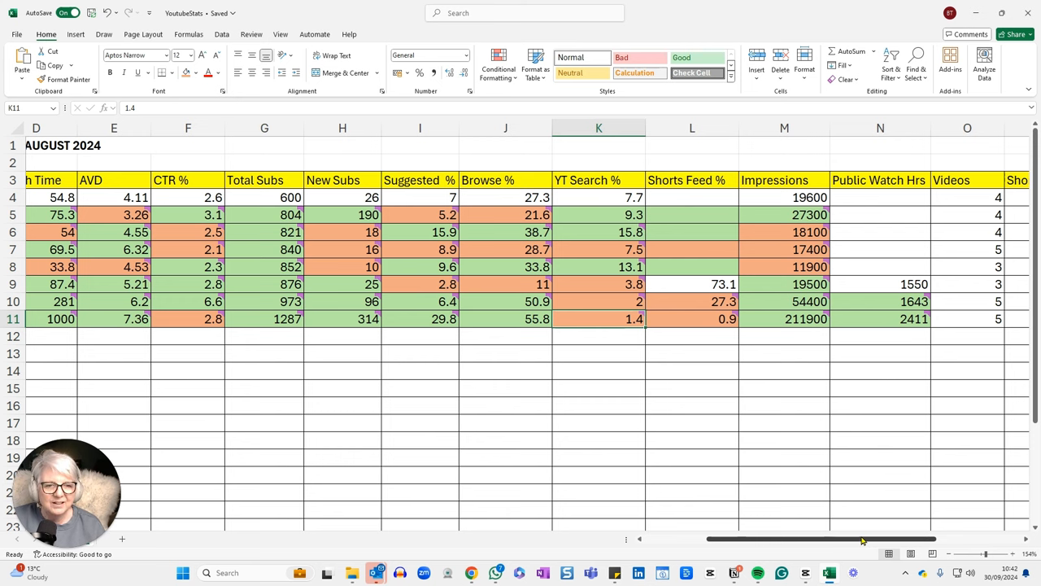
{"action": "scroll", "scroll_direction": "right", "scroll_amount": 3}
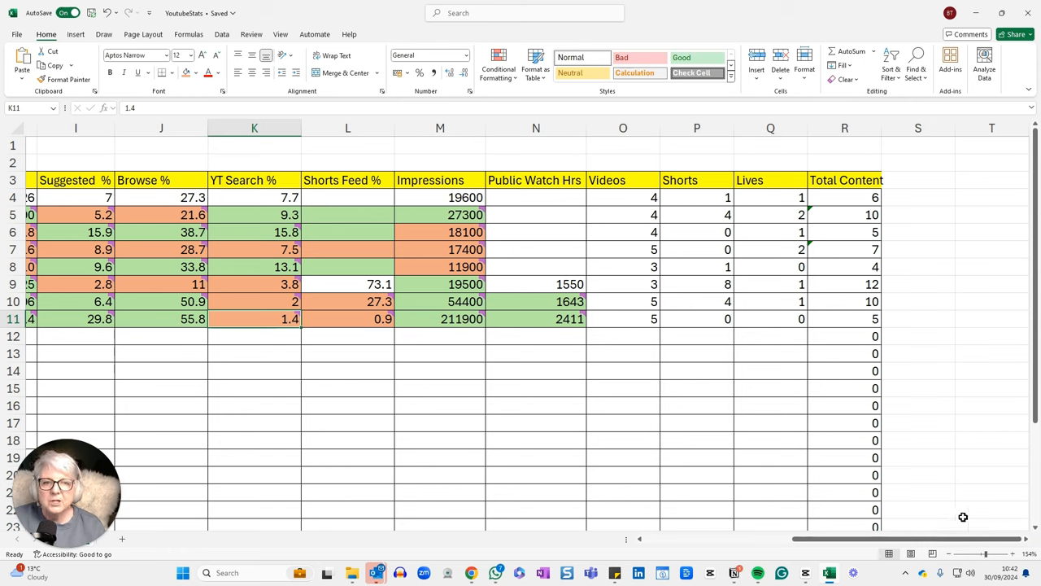
{"action": "mouse_move", "coordinate": [636, 318]}
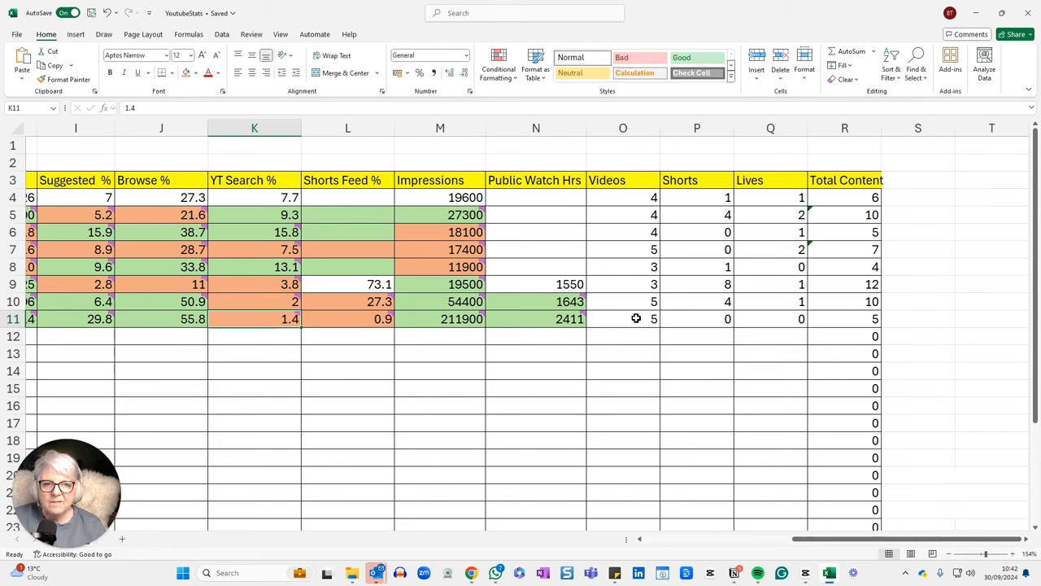
{"action": "mouse_move", "coordinate": [705, 318]}
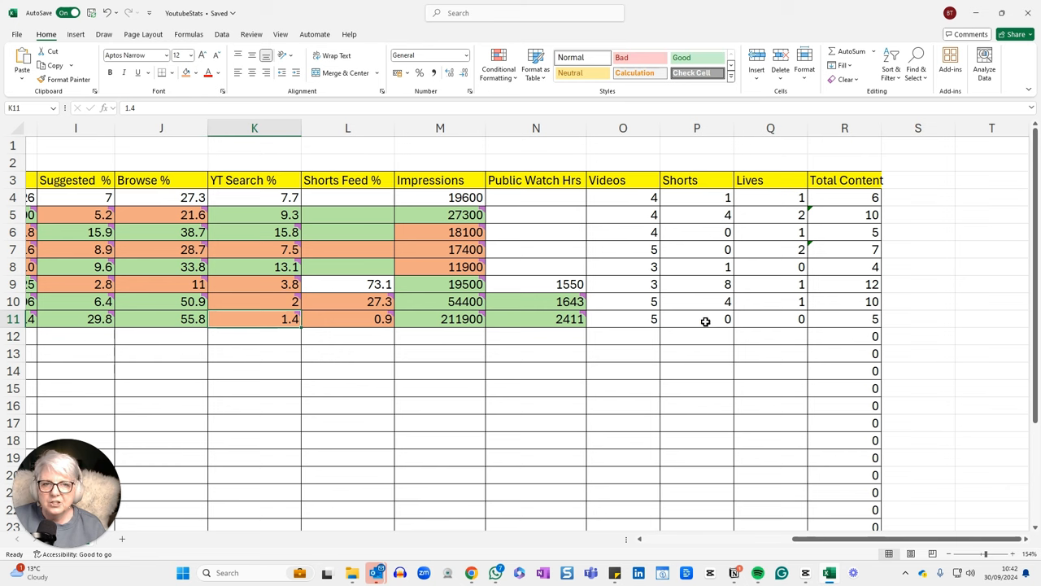
{"action": "mouse_move", "coordinate": [772, 327]}
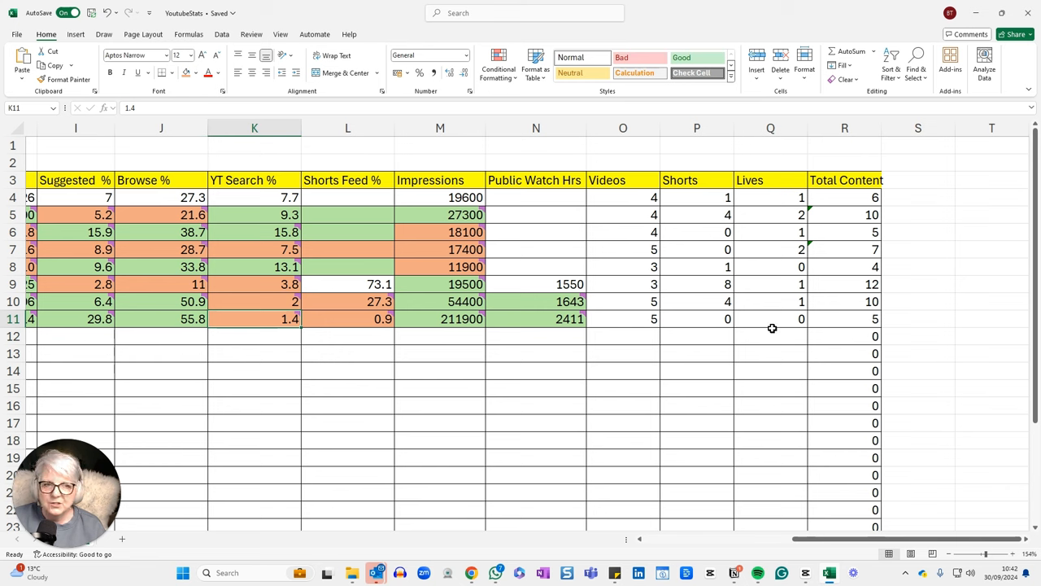
{"action": "mouse_move", "coordinate": [952, 368]}
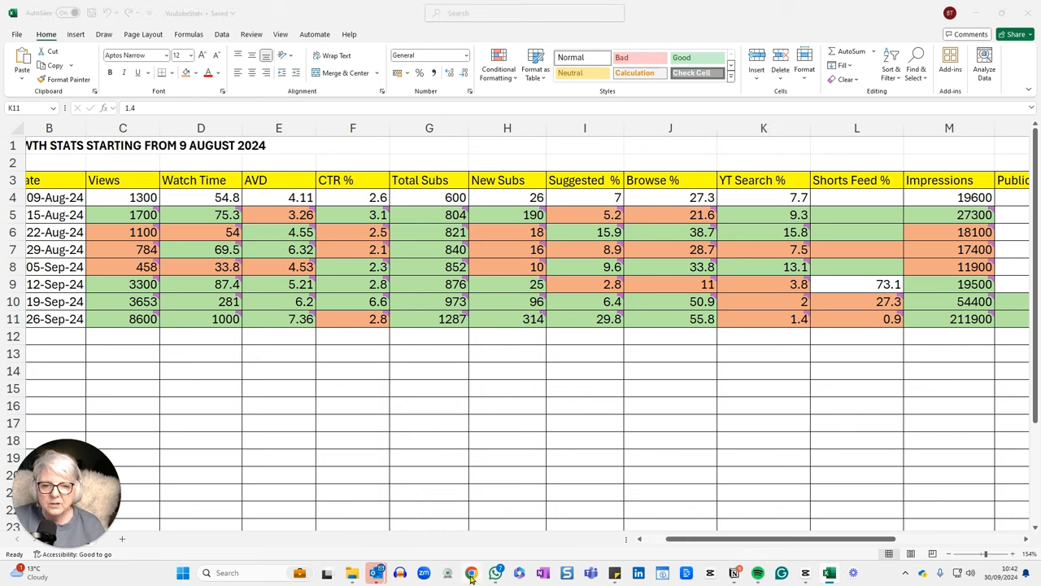
Switch to YouTube Studio and bring up the channel's Content video list.
{"action": "left_click", "coordinate": [471, 572]}
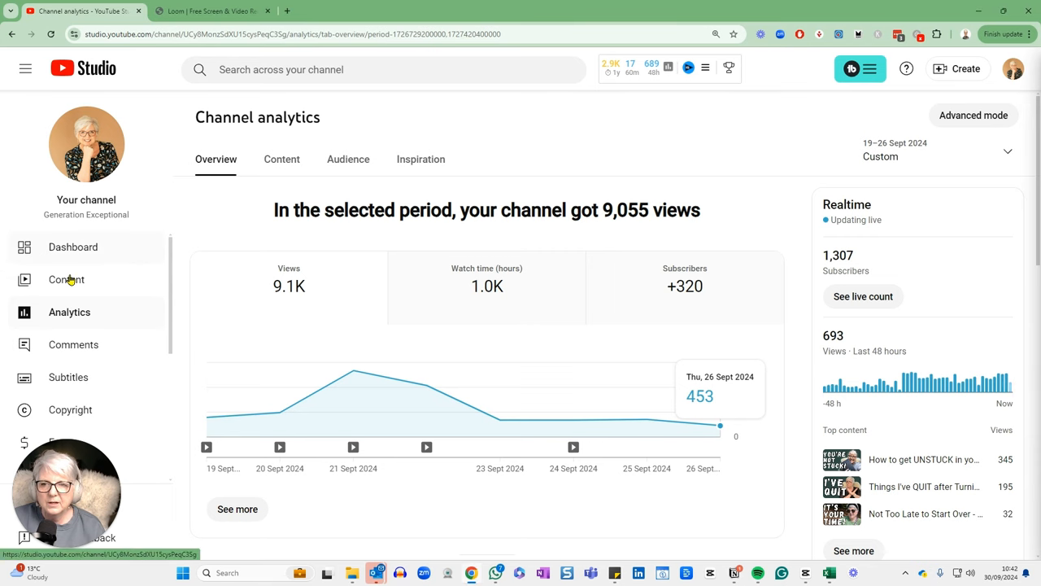
{"action": "left_click", "coordinate": [67, 279]}
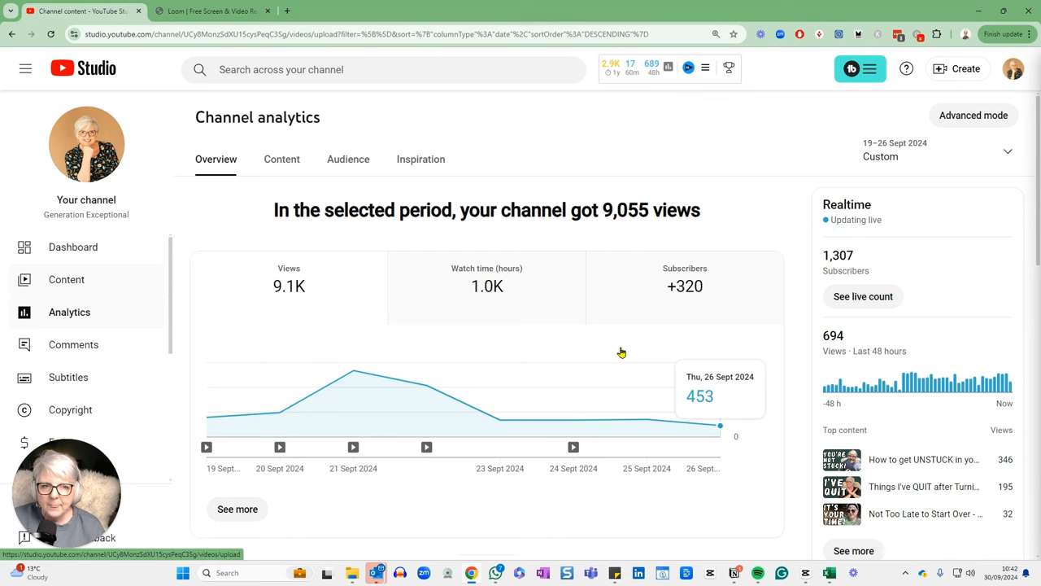
{"action": "left_click", "coordinate": [66, 279]}
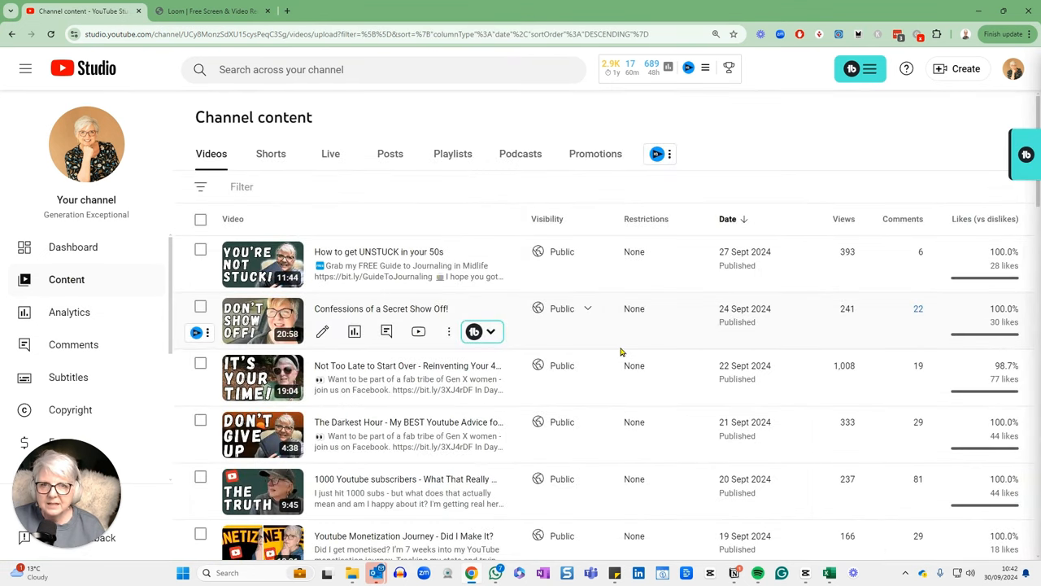
{"action": "left_click", "coordinate": [659, 153]}
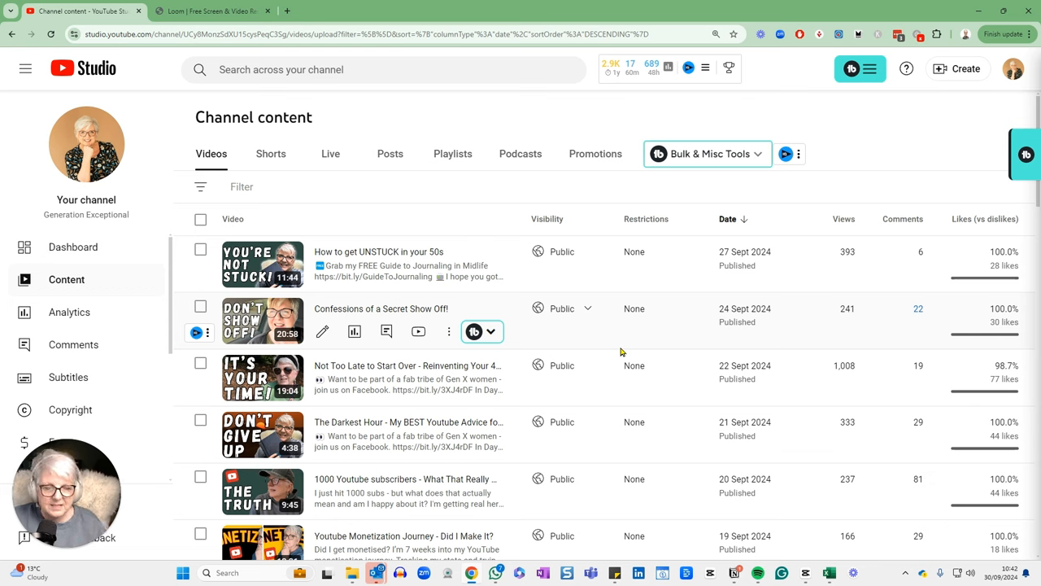
{"action": "mouse_move", "coordinate": [618, 366]}
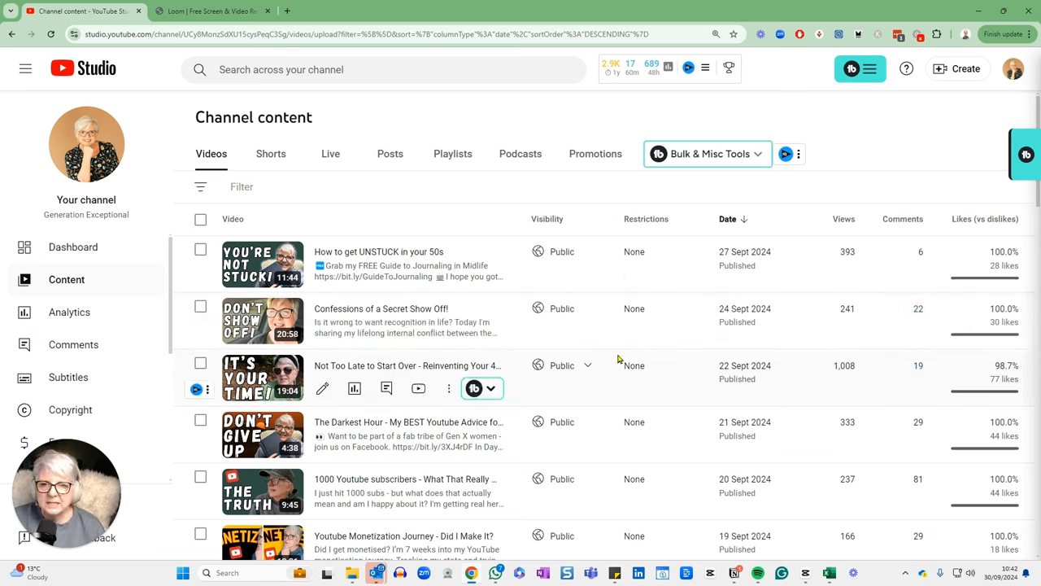
{"action": "mouse_move", "coordinate": [549, 309]}
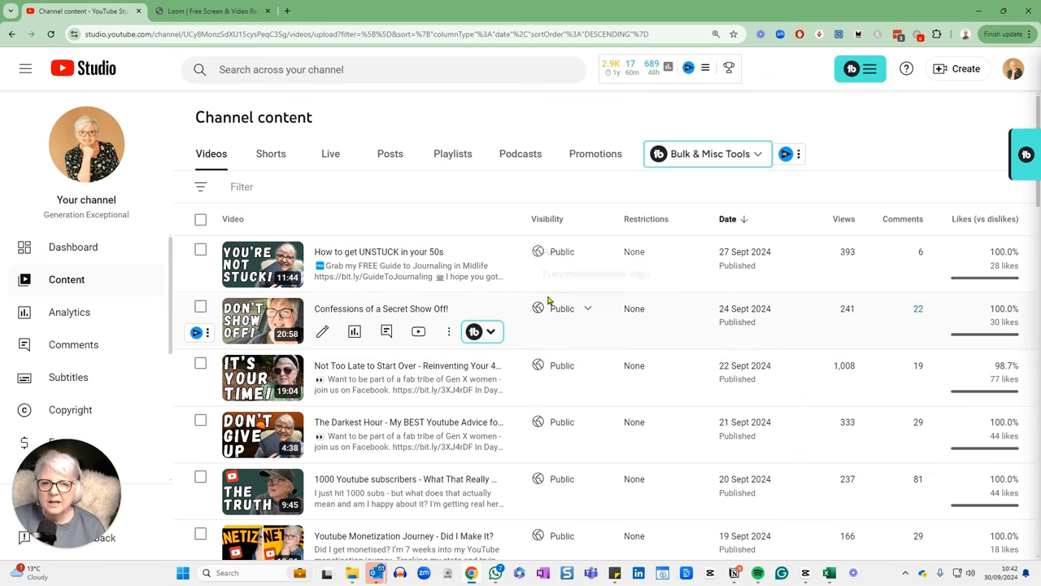
Scroll to 'Things I've QUIT after Turning 50' and open its details.
{"action": "scroll", "scroll_direction": "down", "scroll_amount": 3}
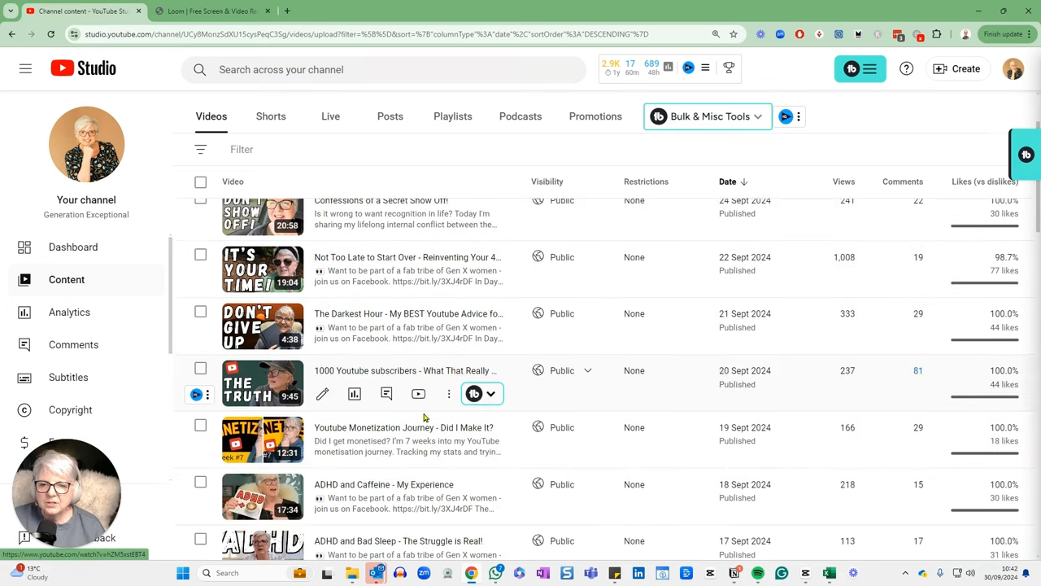
{"action": "scroll", "scroll_direction": "down", "scroll_amount": 3}
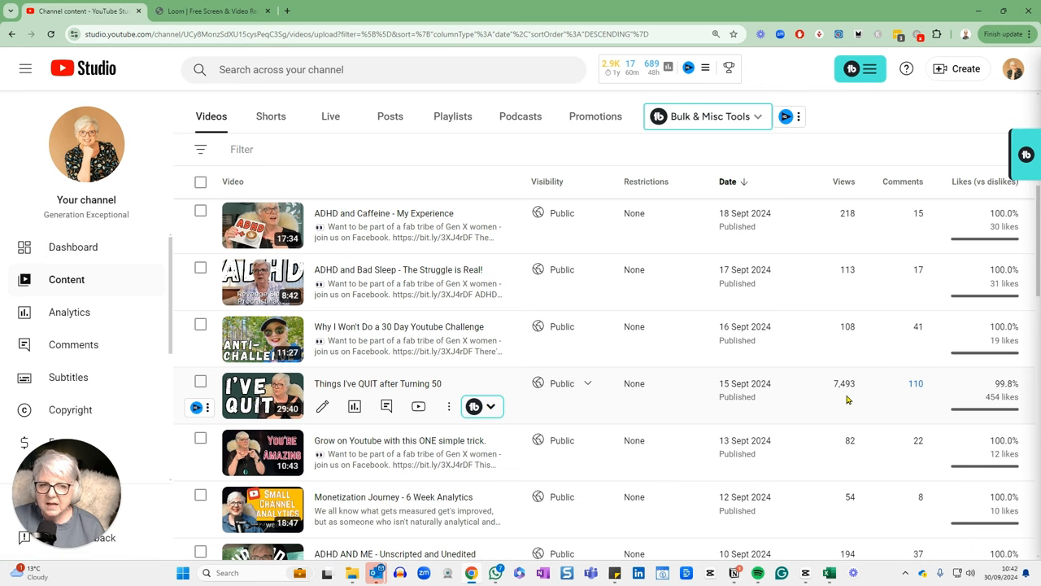
{"action": "mouse_move", "coordinate": [854, 394]}
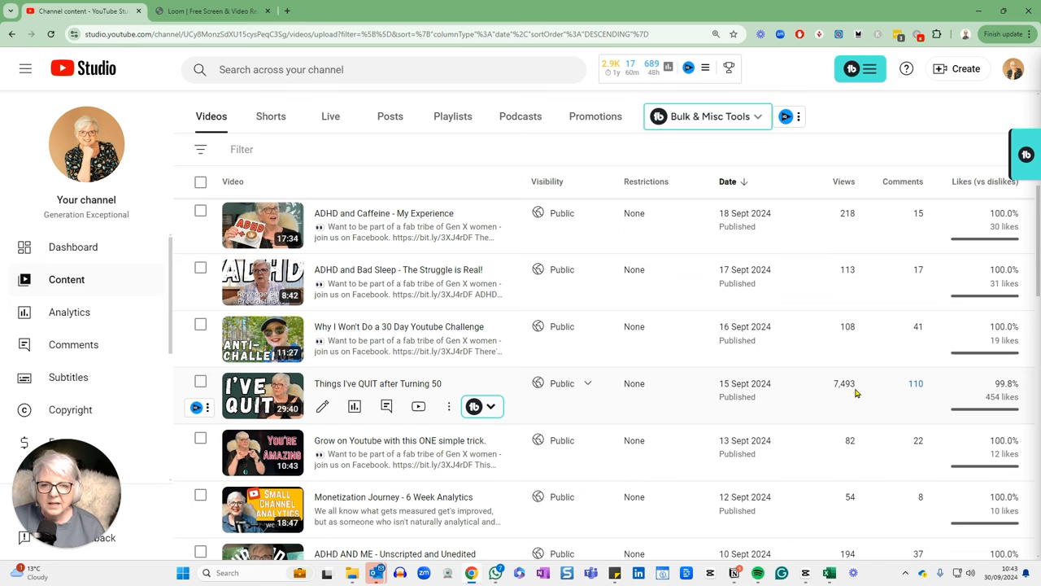
{"action": "left_click", "coordinate": [378, 383]}
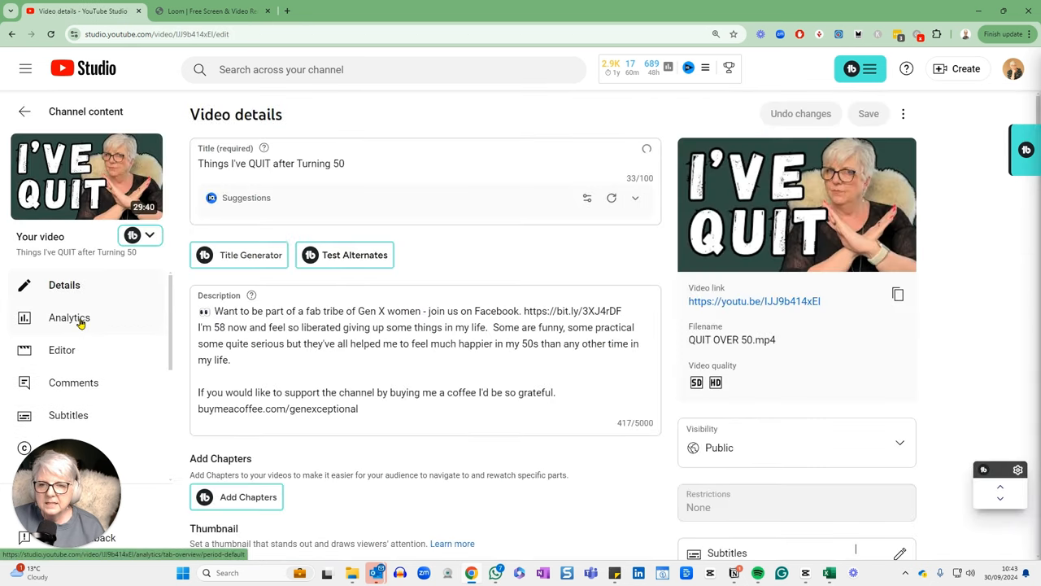
Open the video's Analytics and pick a custom 19–26 Sept range.
{"action": "left_click", "coordinate": [69, 317]}
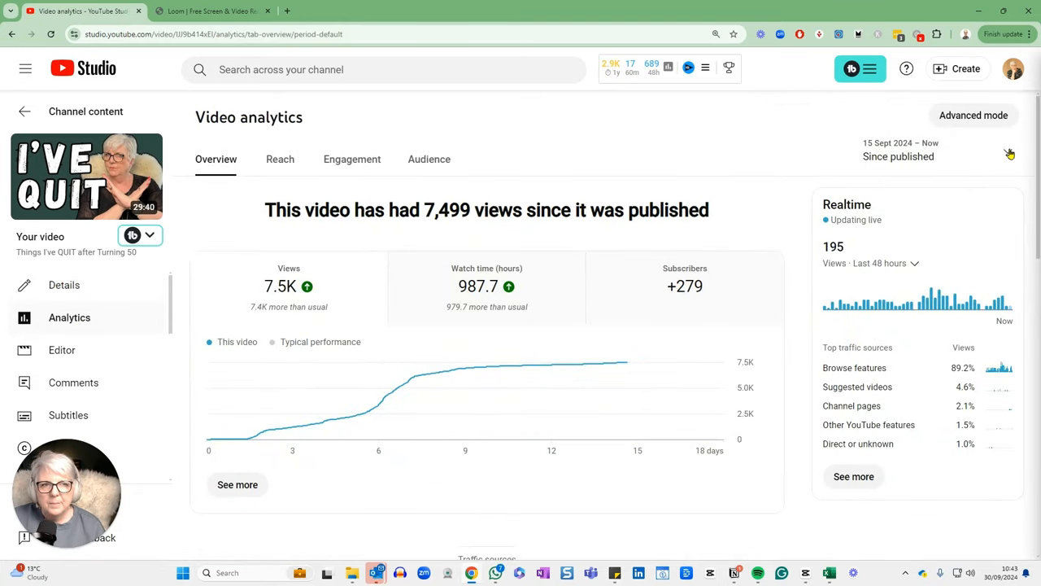
{"action": "left_click", "coordinate": [1009, 155]}
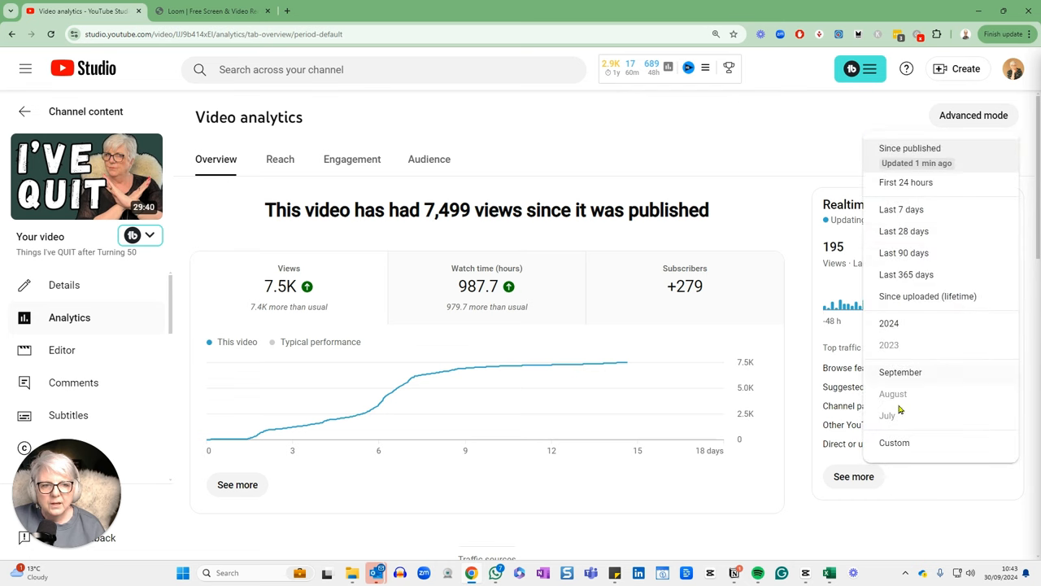
{"action": "mouse_move", "coordinate": [894, 442]}
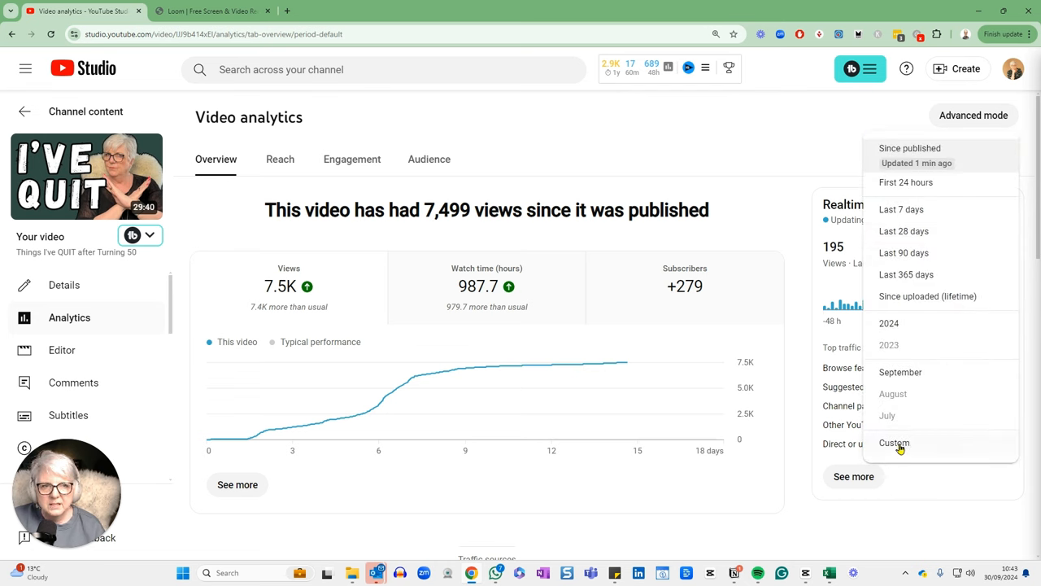
{"action": "left_click", "coordinate": [894, 442]}
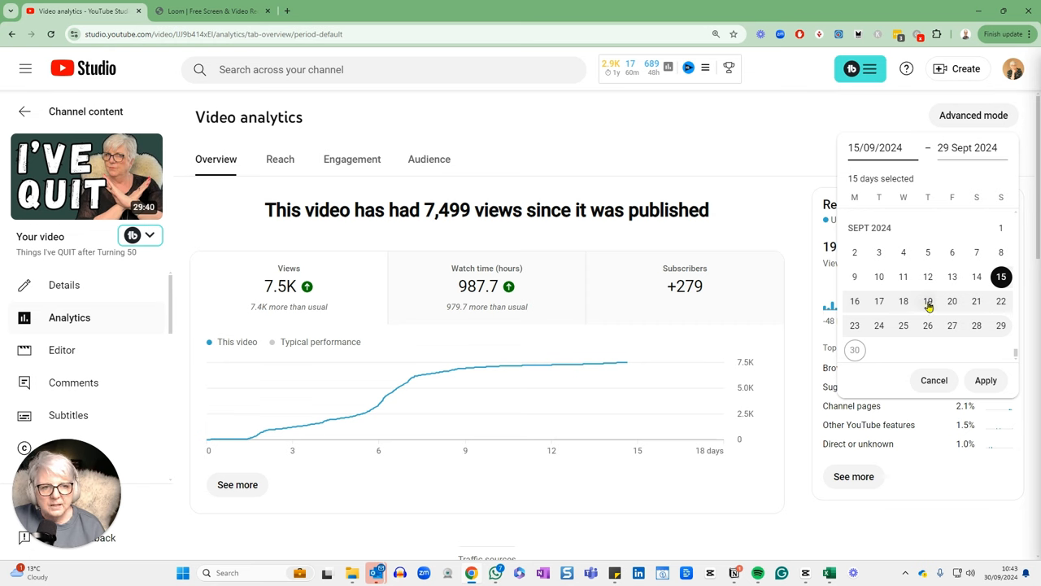
{"action": "left_click", "coordinate": [928, 301]}
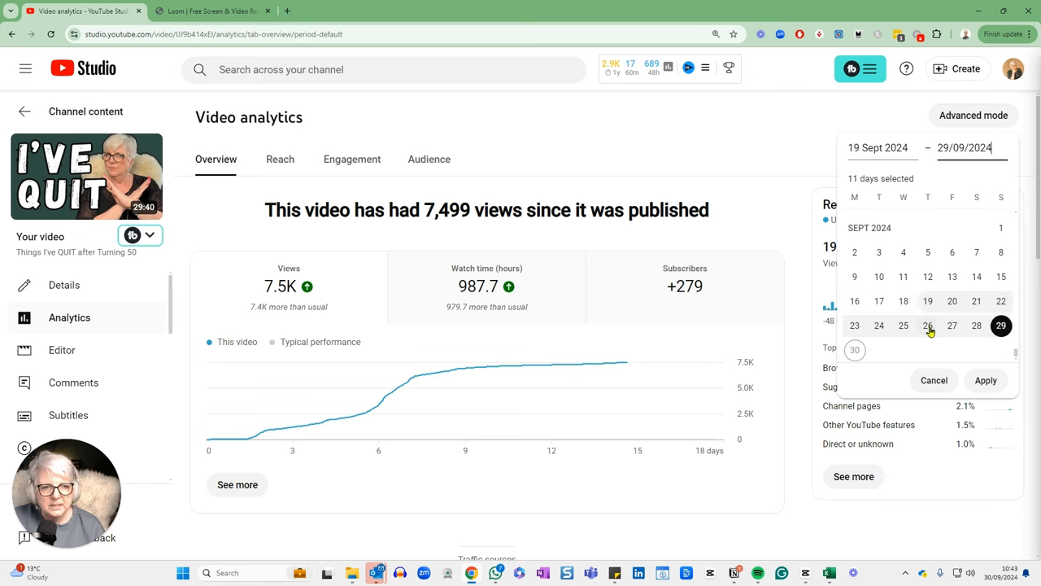
{"action": "left_click", "coordinate": [928, 326]}
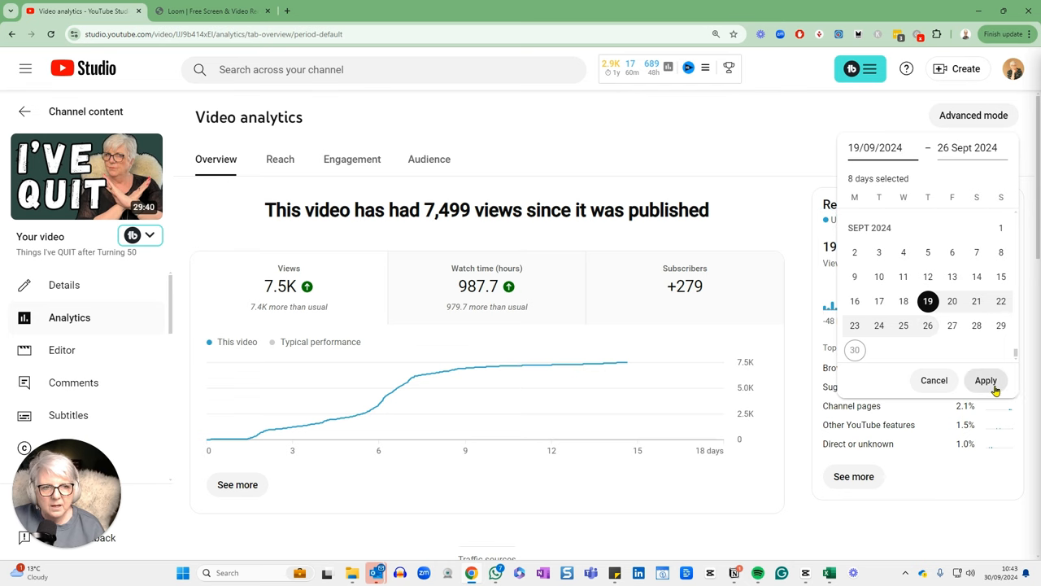
{"action": "left_click", "coordinate": [985, 380]}
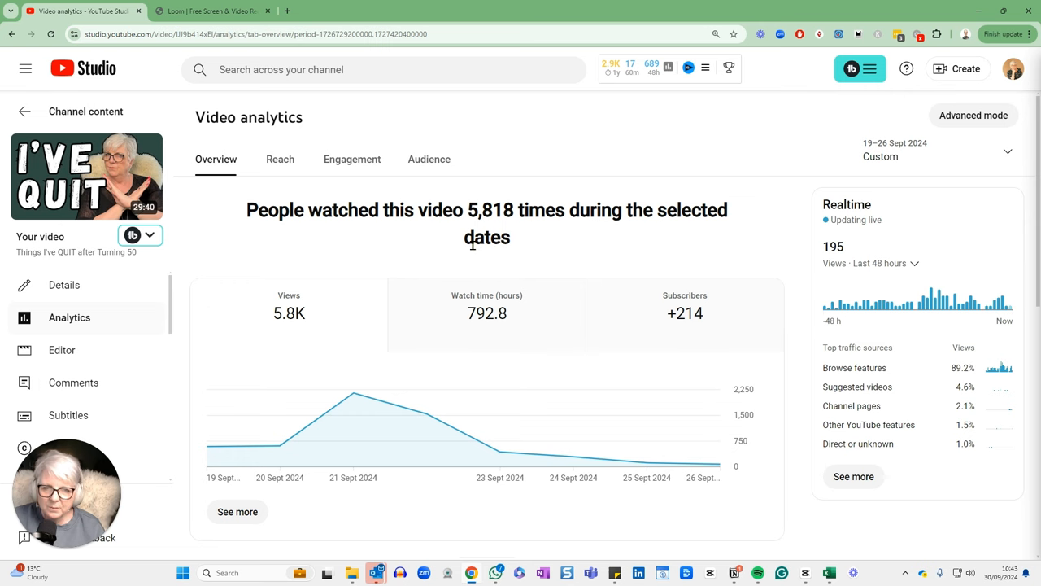
{"action": "mouse_move", "coordinate": [431, 253]}
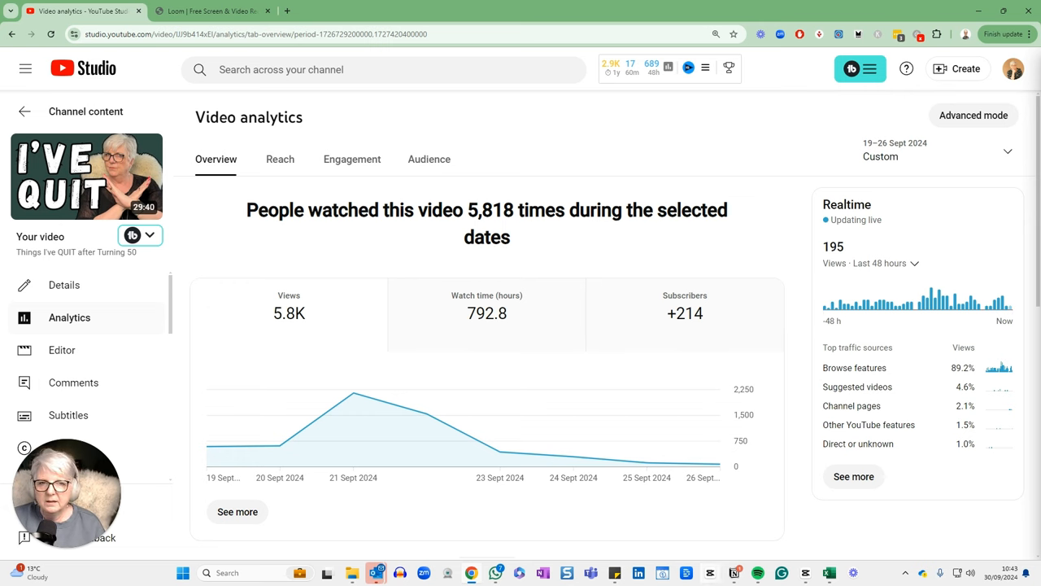
{"action": "mouse_move", "coordinate": [925, 472]}
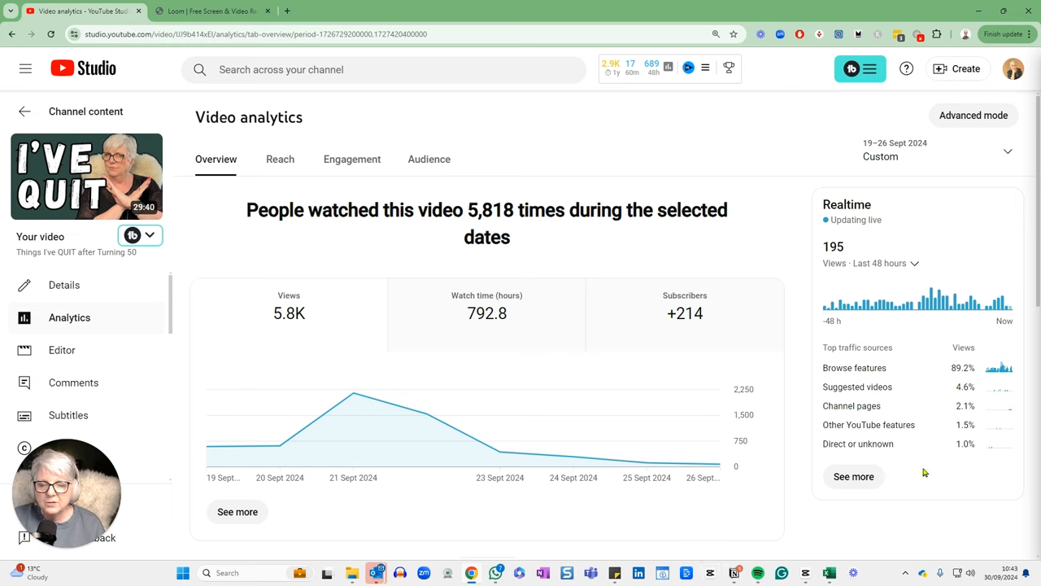
{"action": "mouse_move", "coordinate": [537, 255]}
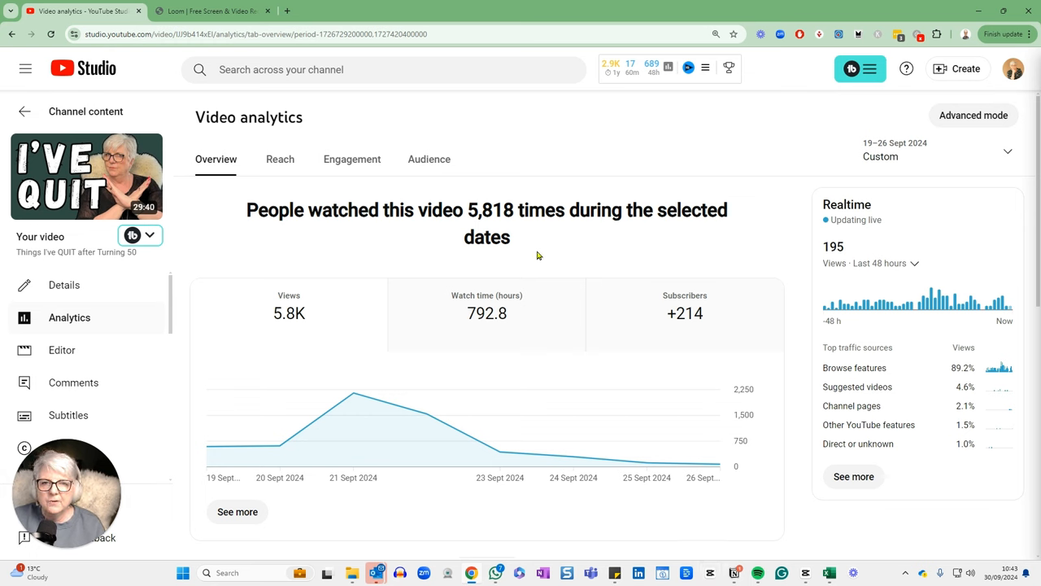
{"action": "mouse_move", "coordinate": [626, 340]}
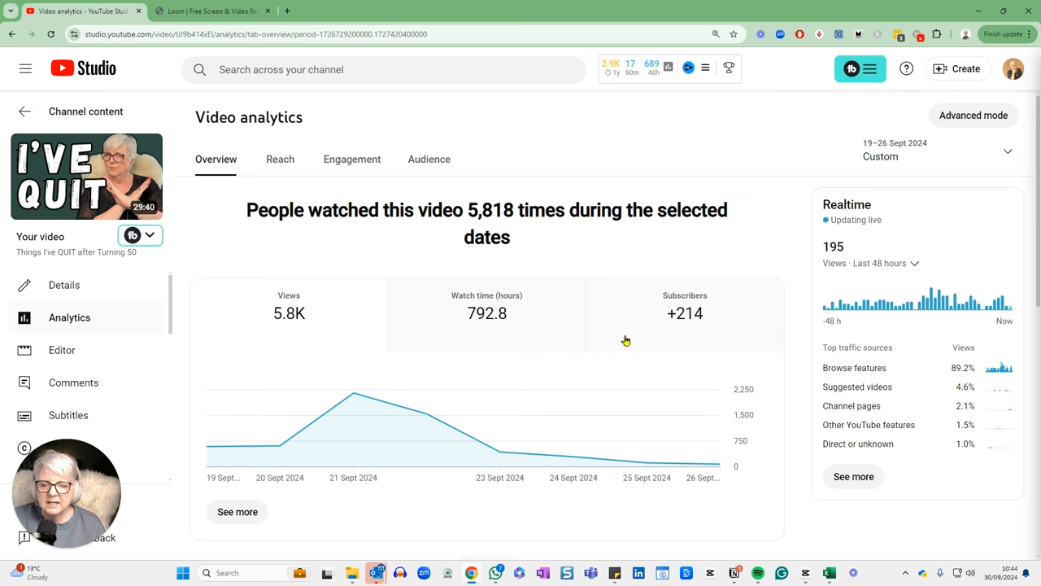
{"action": "mouse_move", "coordinate": [685, 313]}
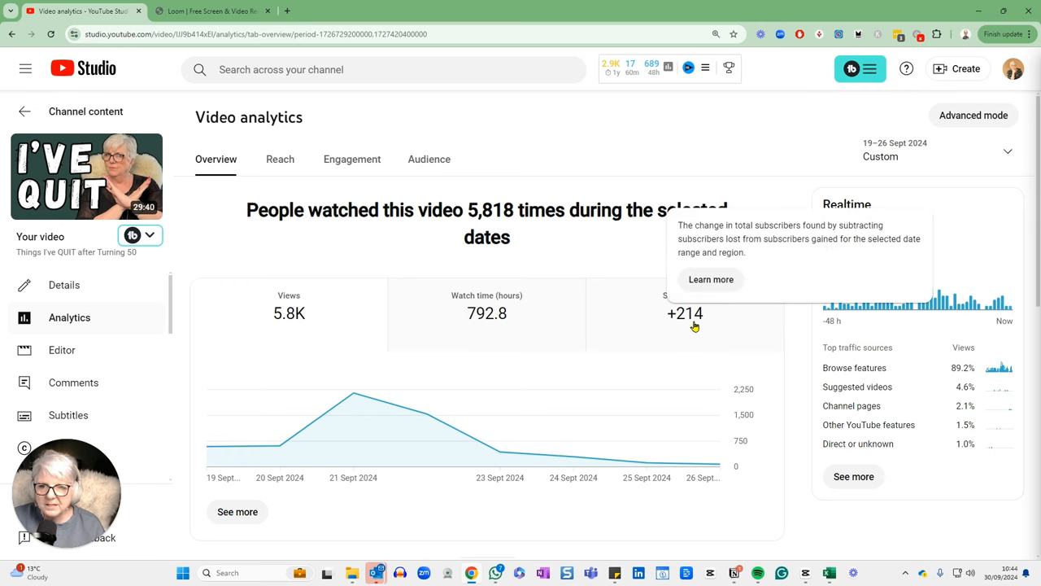
{"action": "mouse_move", "coordinate": [479, 332]}
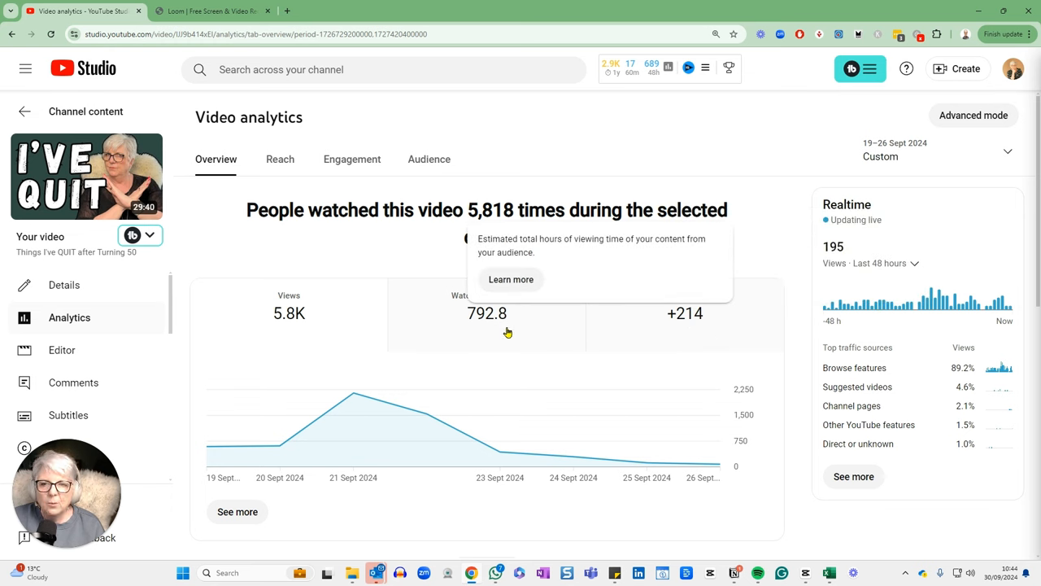
{"action": "mouse_move", "coordinate": [526, 373]}
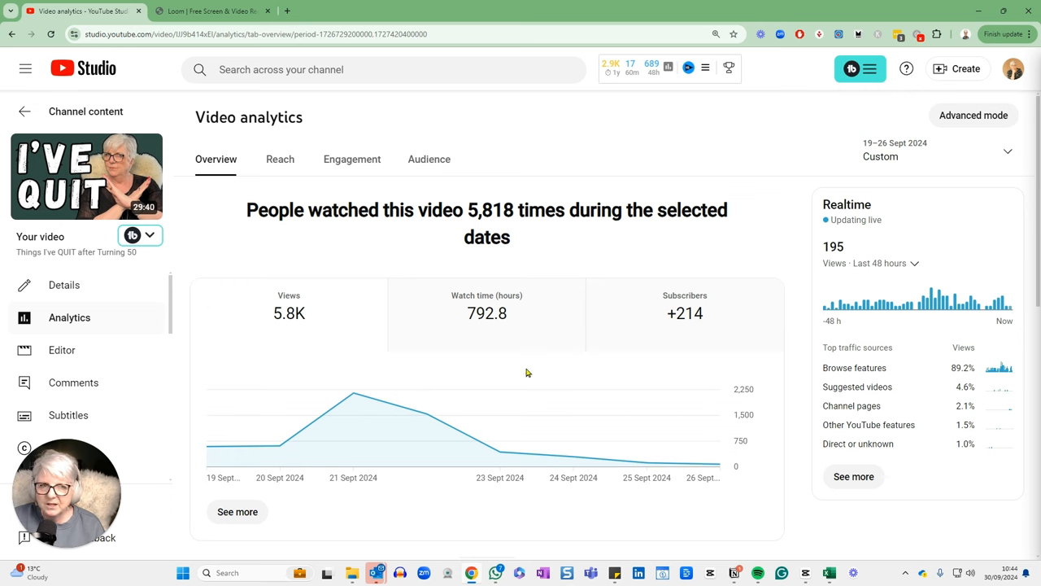
{"action": "mouse_move", "coordinate": [826, 317]}
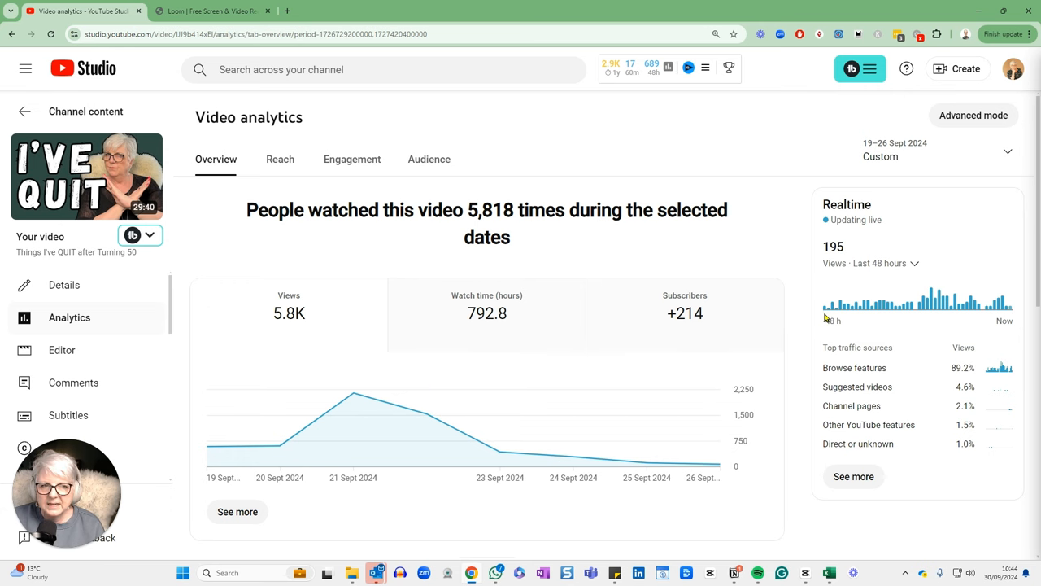
{"action": "mouse_move", "coordinate": [426, 413]}
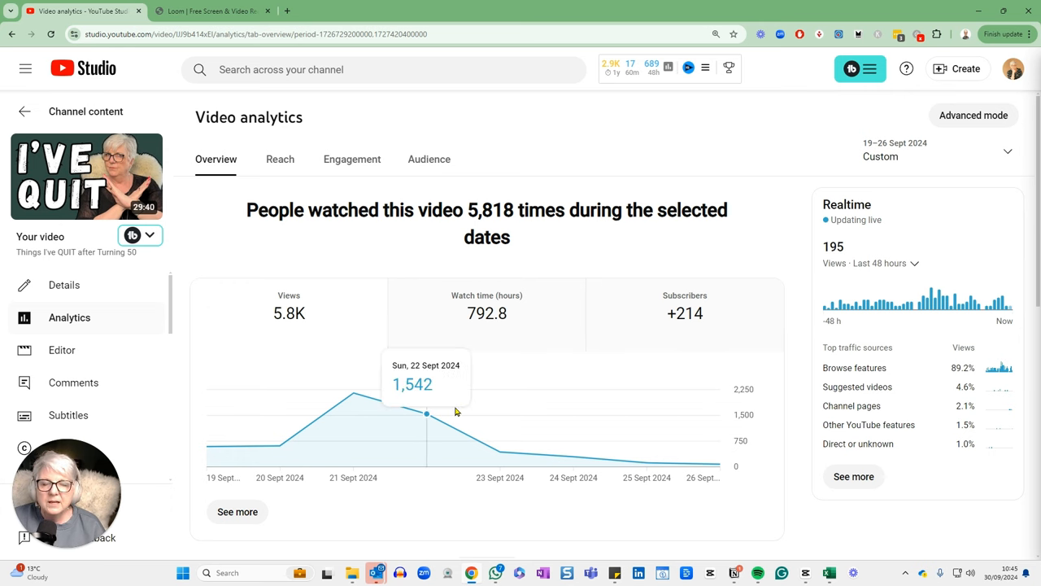
{"action": "mouse_move", "coordinate": [464, 112]}
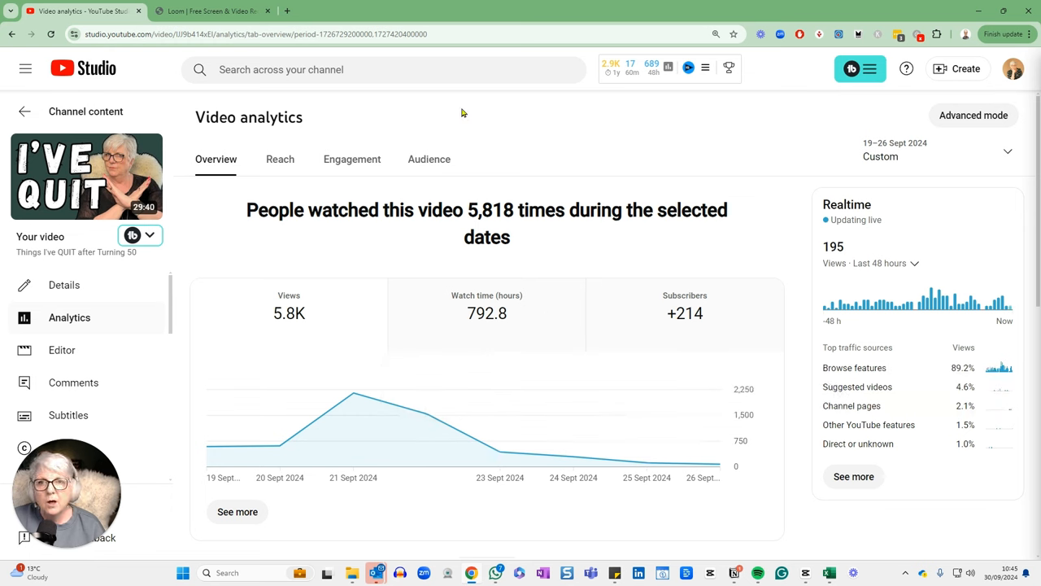
{"action": "mouse_move", "coordinate": [171, 198]}
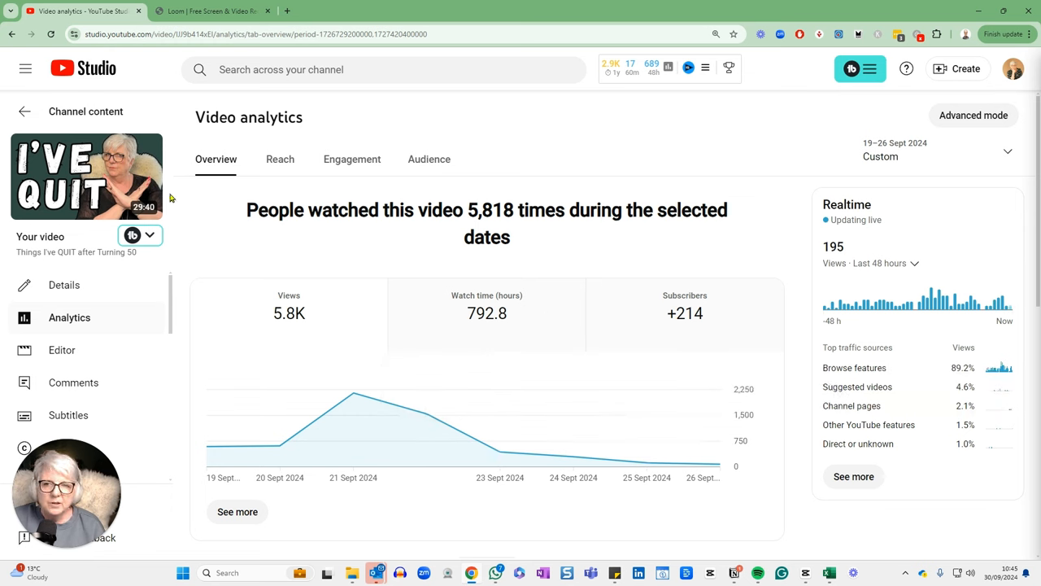
{"action": "mouse_move", "coordinate": [236, 249]}
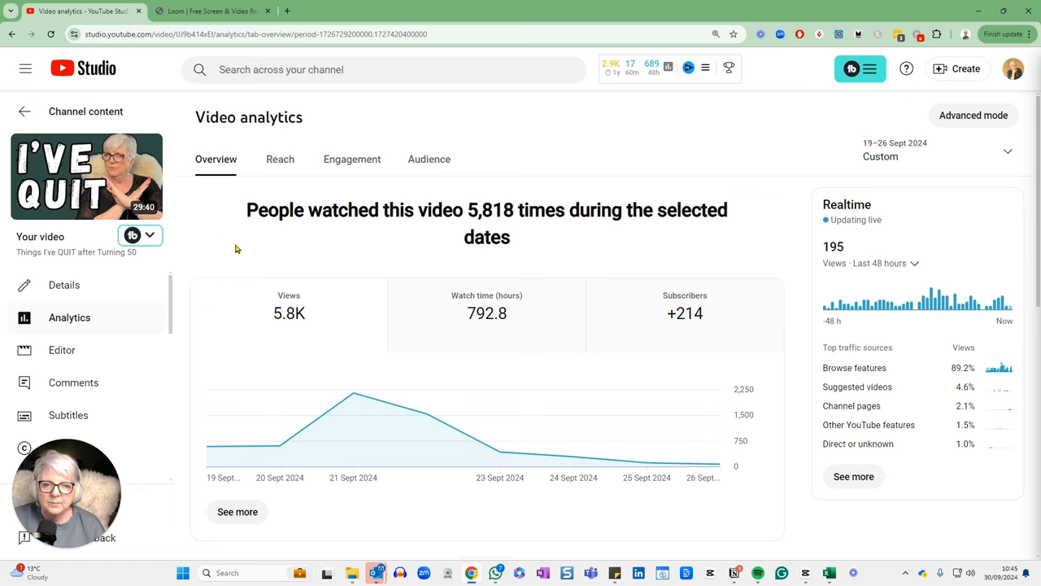
{"action": "mouse_move", "coordinate": [399, 274]}
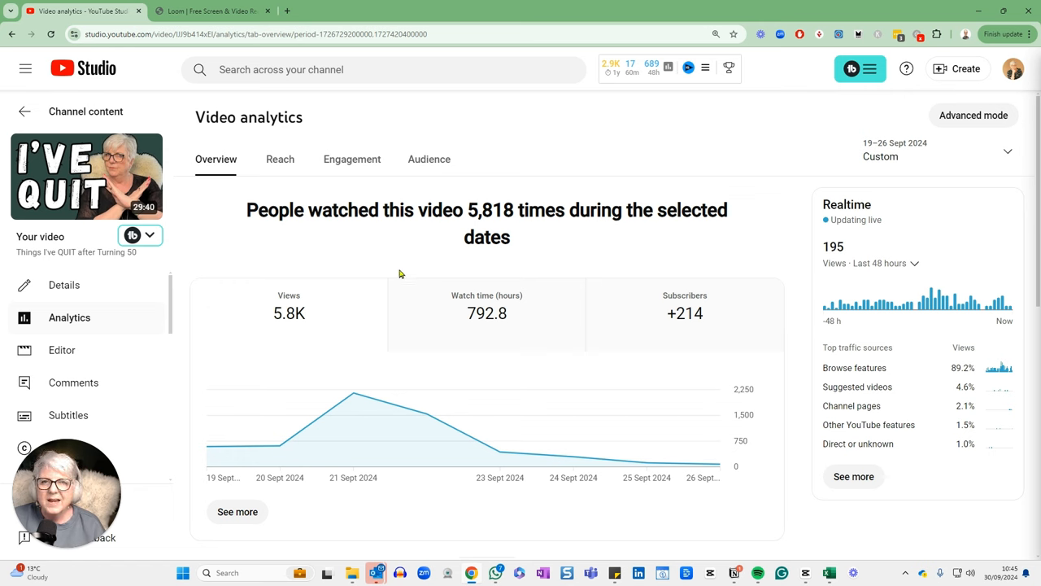
{"action": "mouse_move", "coordinate": [424, 280]}
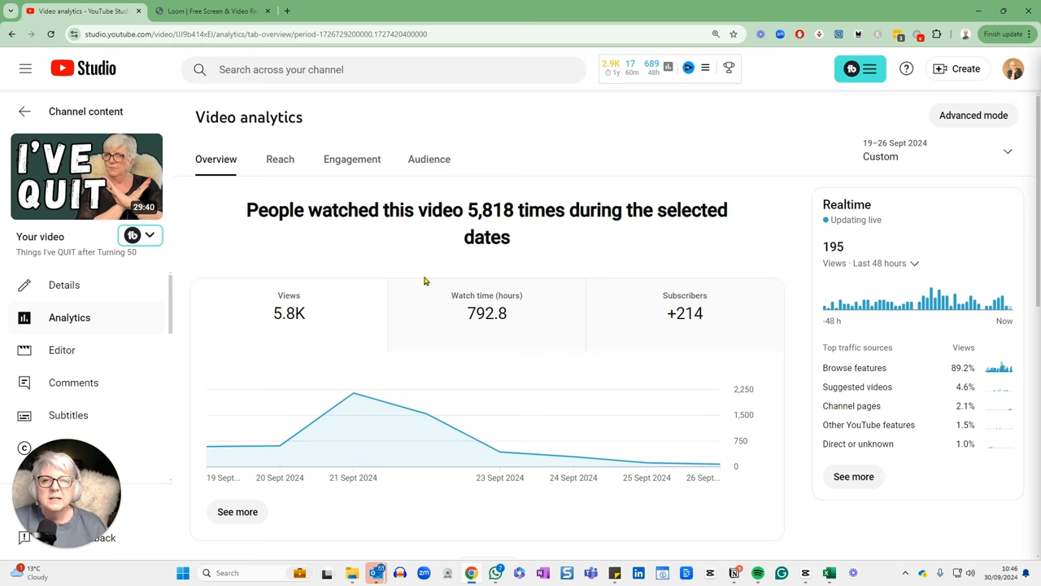
{"action": "mouse_move", "coordinate": [628, 240]}
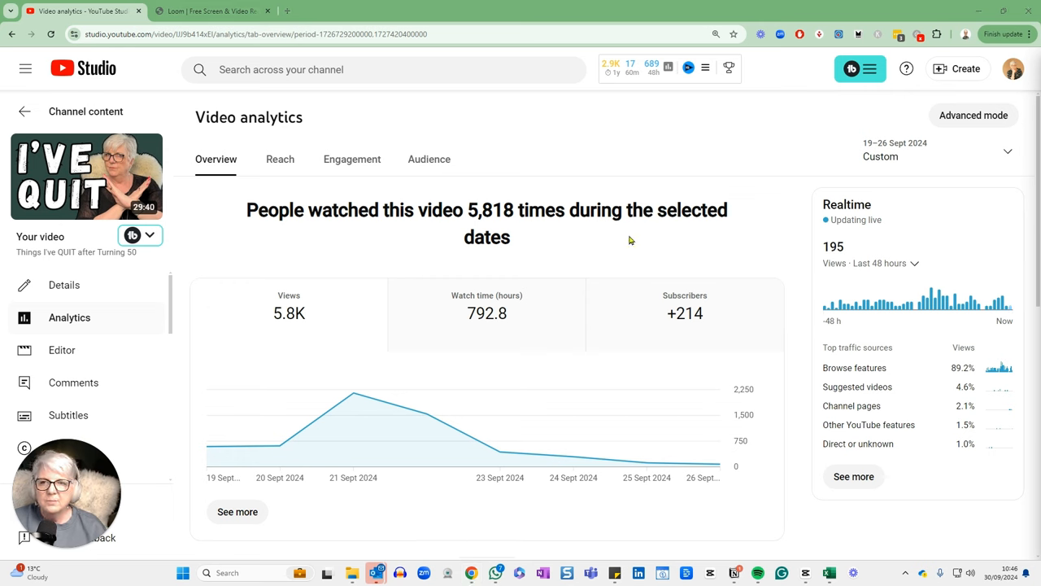
{"action": "mouse_move", "coordinate": [407, 296]}
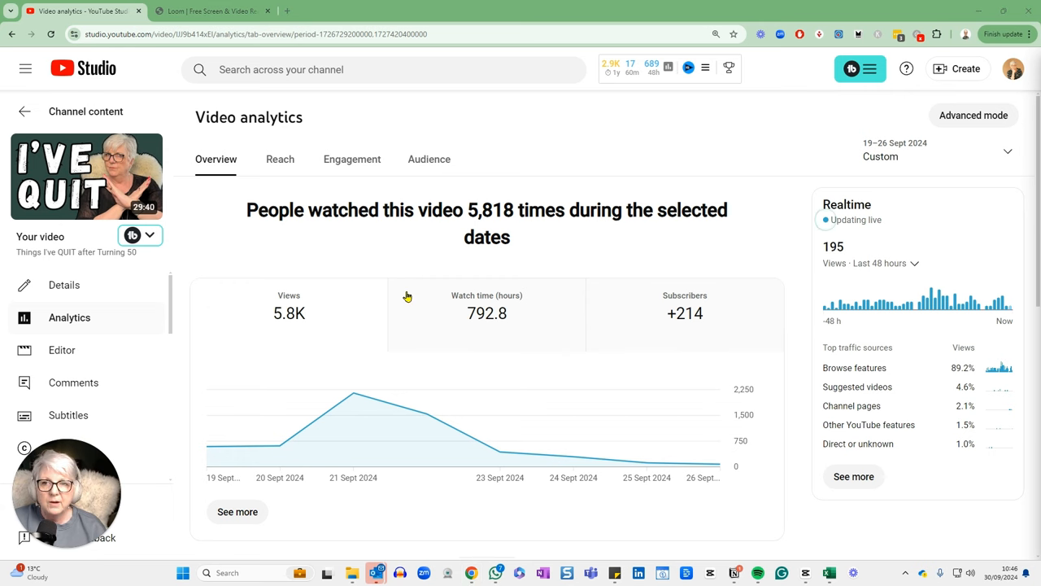
{"action": "mouse_move", "coordinate": [147, 275]}
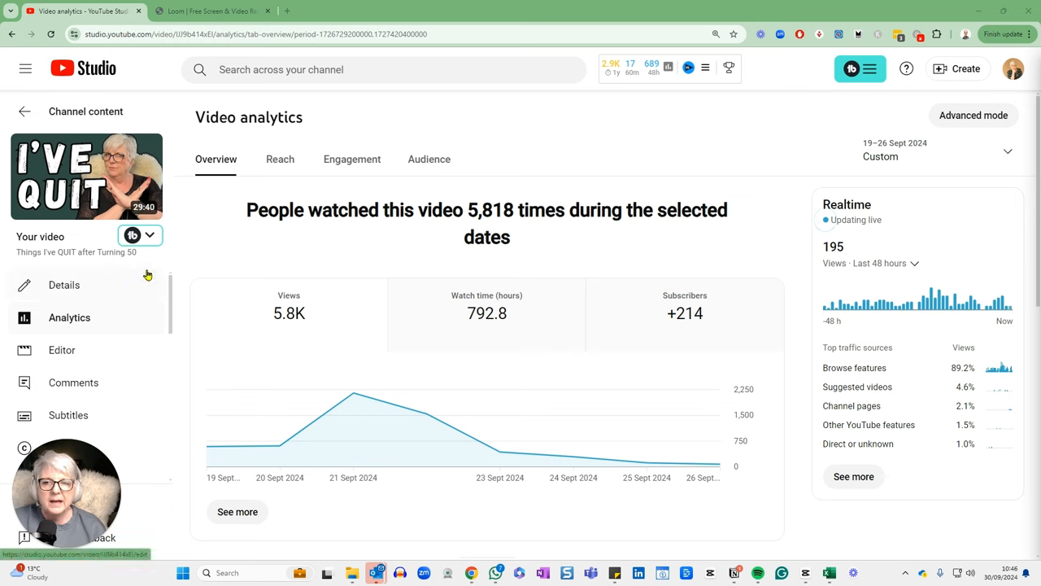
{"action": "mouse_move", "coordinate": [249, 294]}
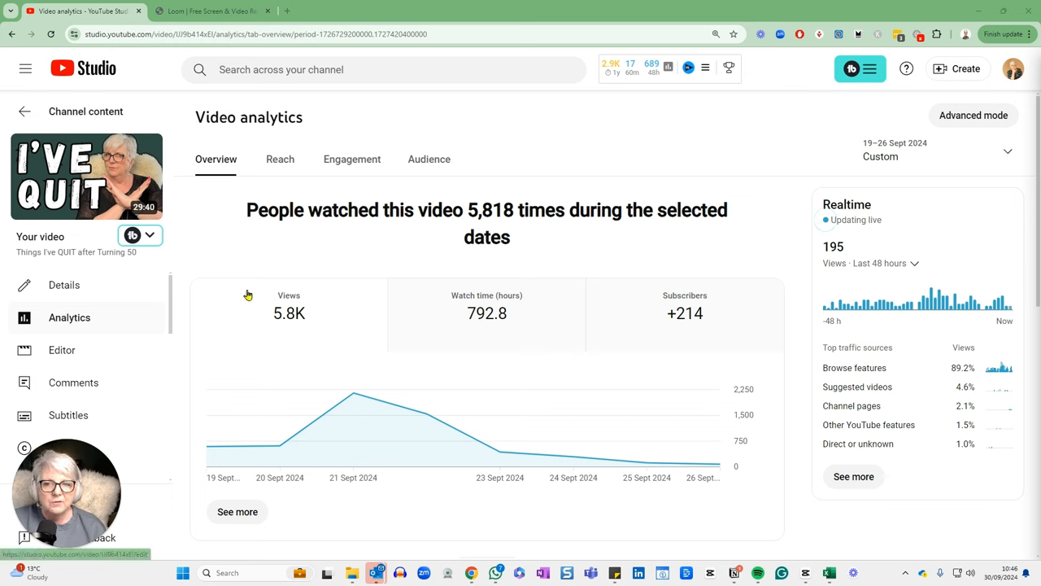
{"action": "mouse_move", "coordinate": [500, 451]}
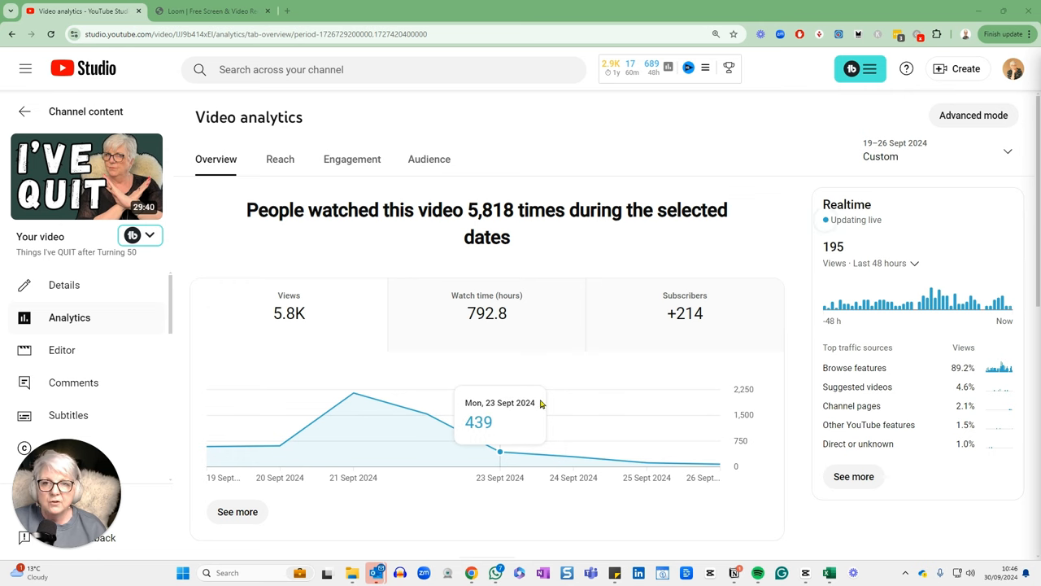
{"action": "mouse_move", "coordinate": [358, 216]}
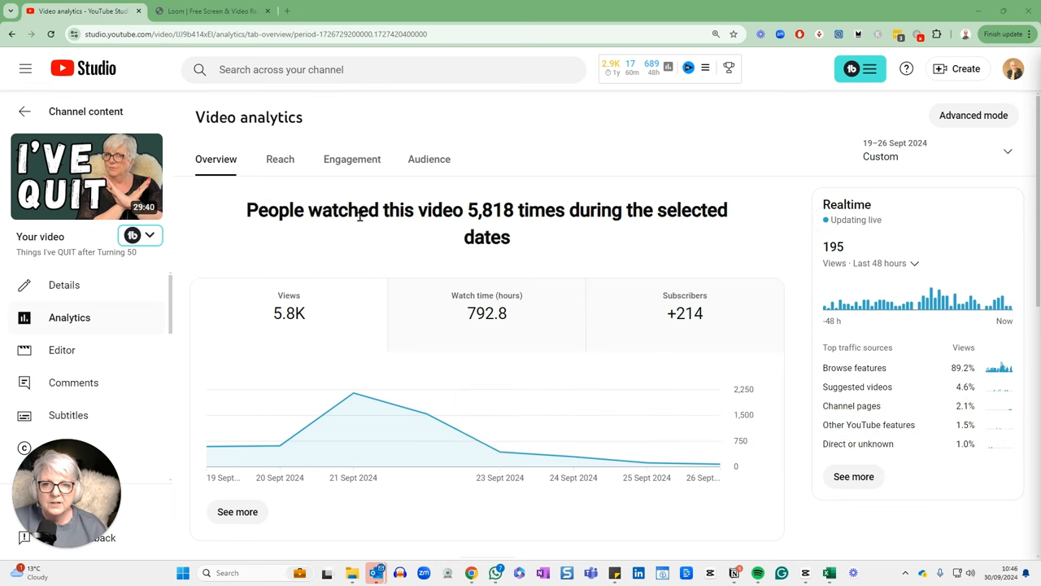
Show the Reach tab: 151.9K impressions, 2.6% click-through, 5.0K unique viewers.
{"action": "left_click", "coordinate": [280, 159]}
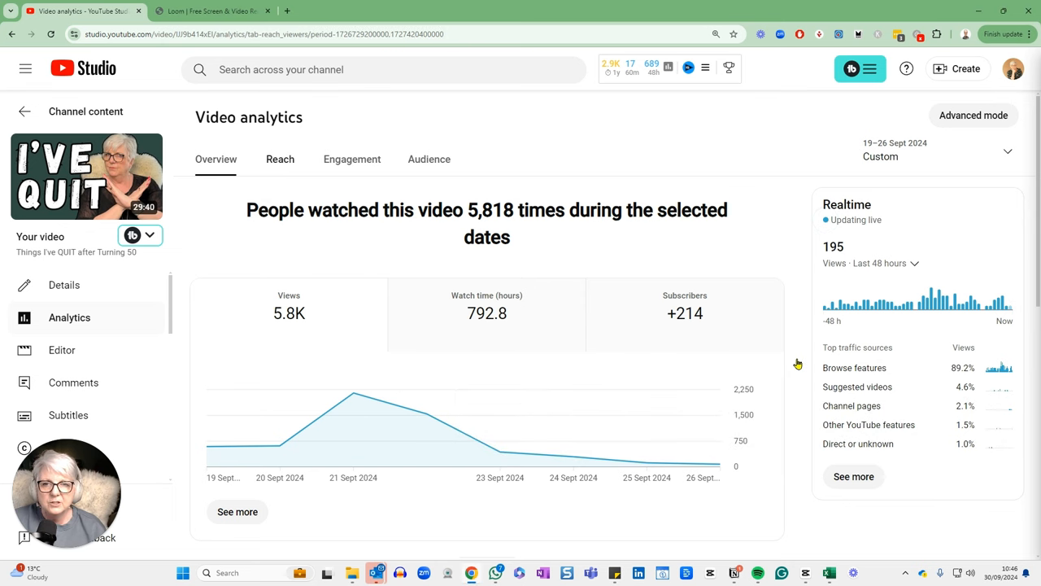
{"action": "left_click", "coordinate": [279, 158]}
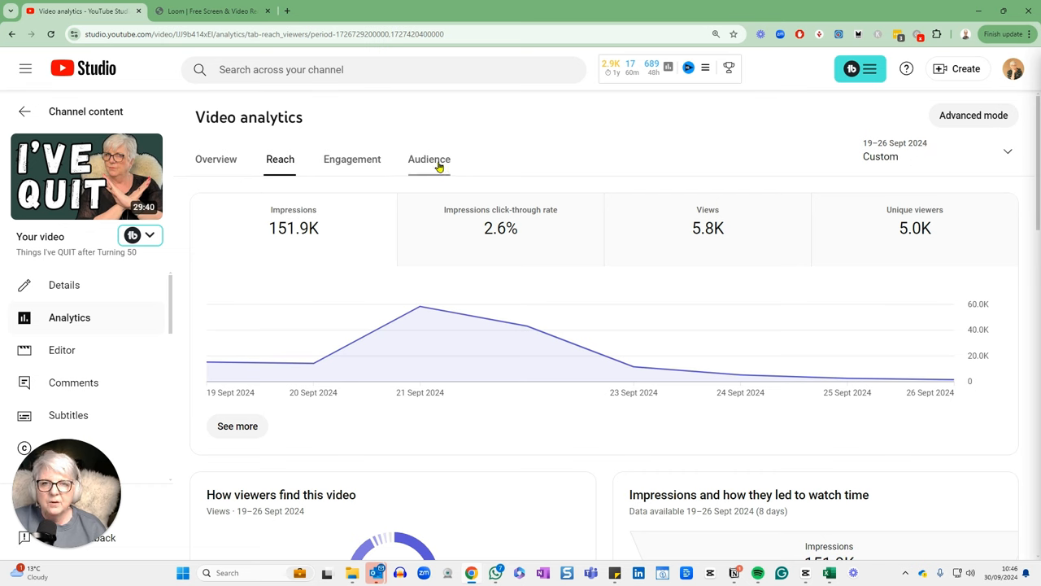
Show the Audience tab: 135 returning viewers, 5.0K unique viewers, +214 subscribers.
{"action": "left_click", "coordinate": [428, 159]}
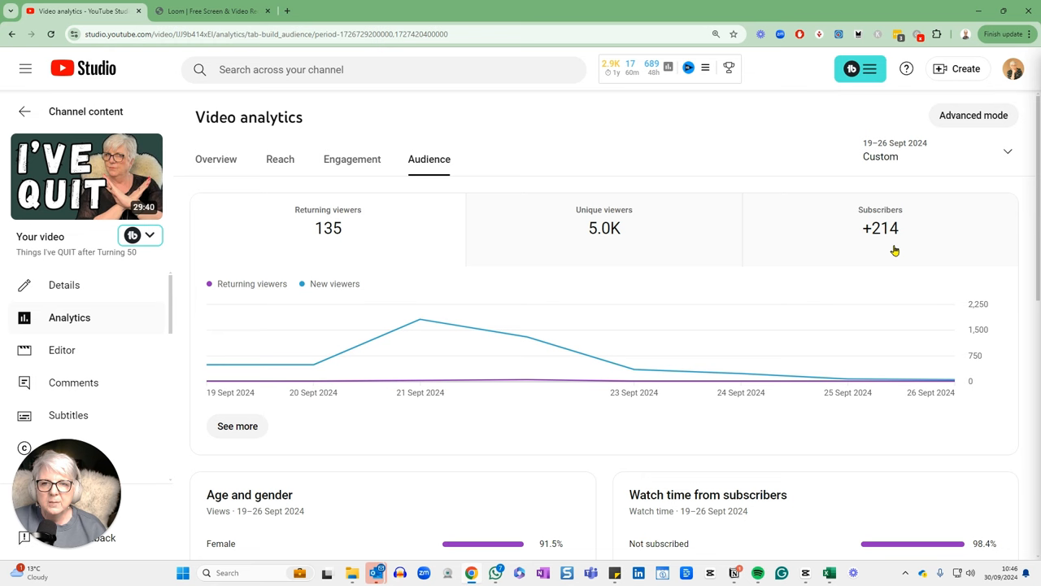
{"action": "mouse_move", "coordinate": [236, 304]}
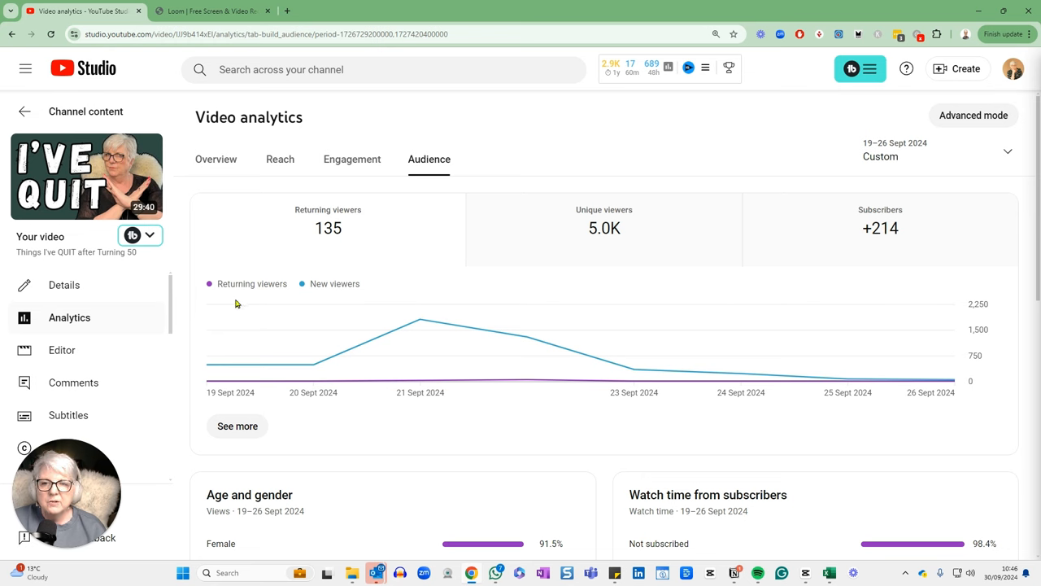
{"action": "mouse_move", "coordinate": [432, 395]}
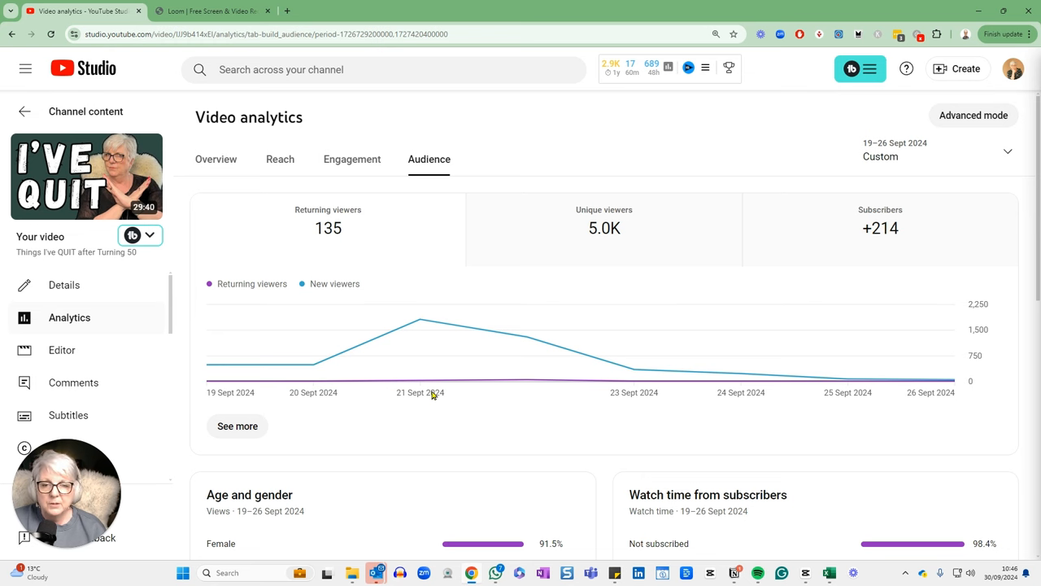
{"action": "mouse_move", "coordinate": [210, 384]}
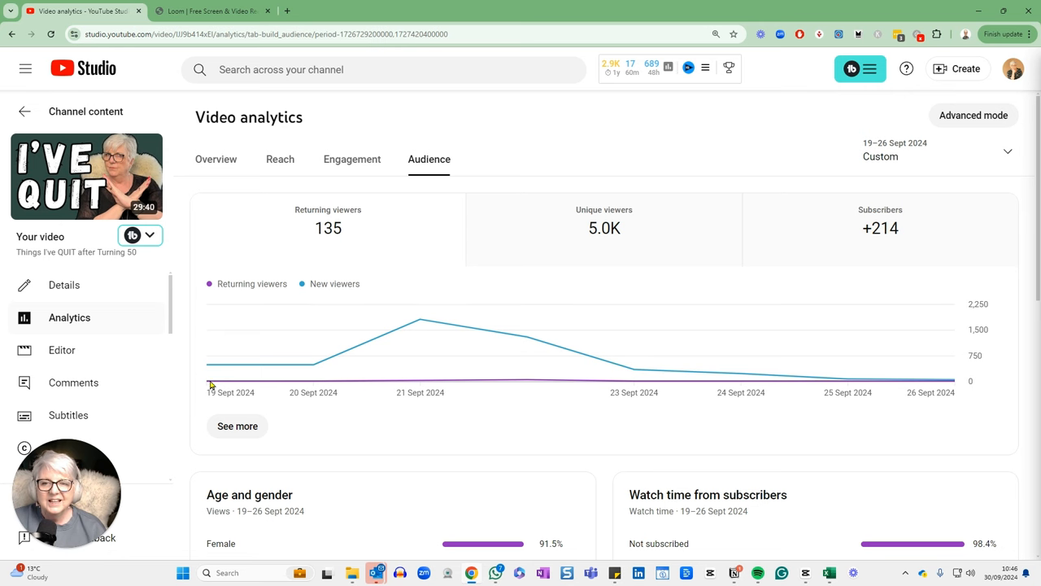
{"action": "mouse_move", "coordinate": [729, 464]}
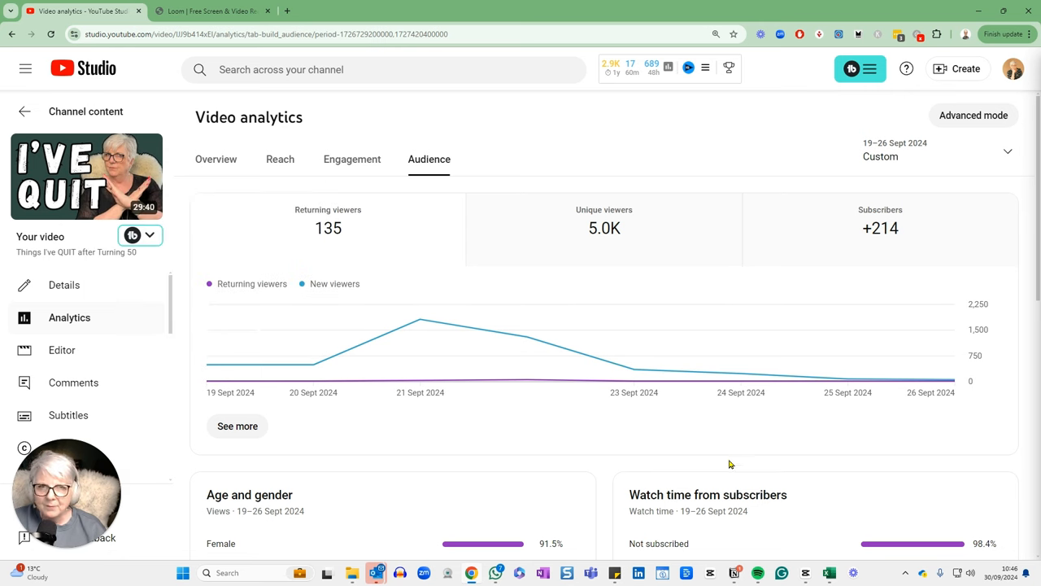
{"action": "mouse_move", "coordinate": [724, 468]}
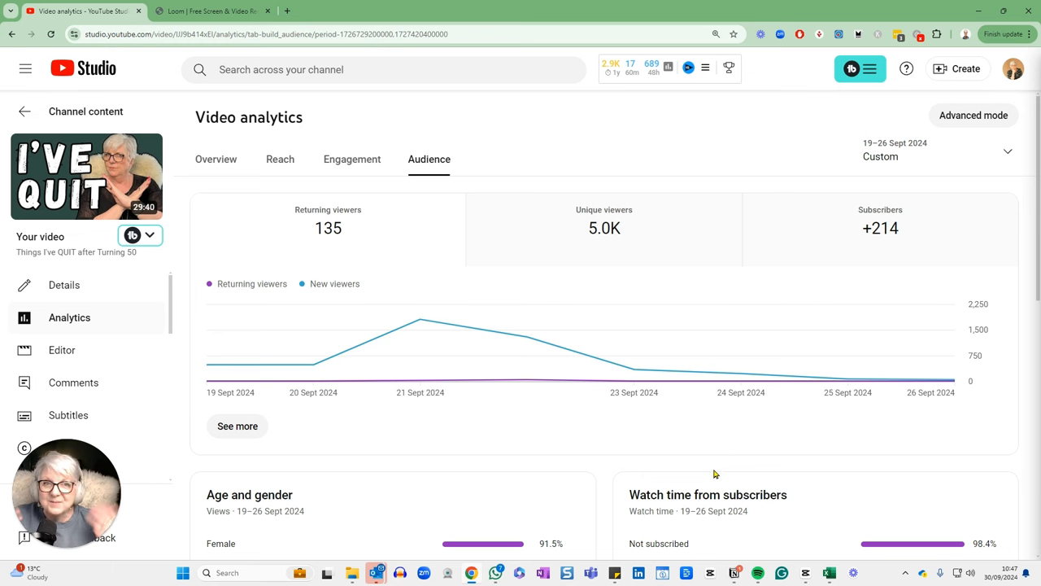
{"action": "mouse_move", "coordinate": [714, 458]}
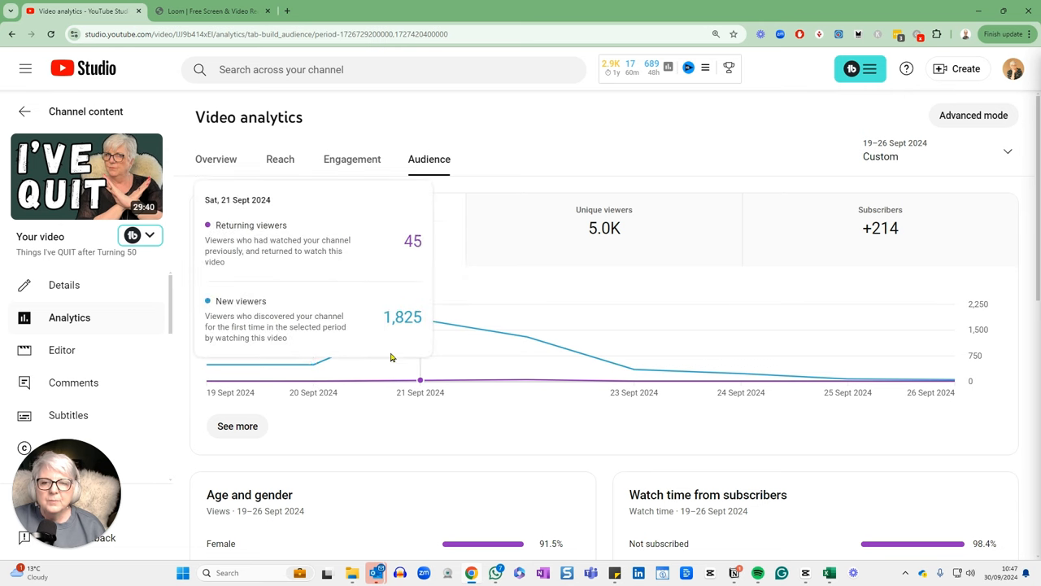
{"action": "mouse_move", "coordinate": [432, 323]}
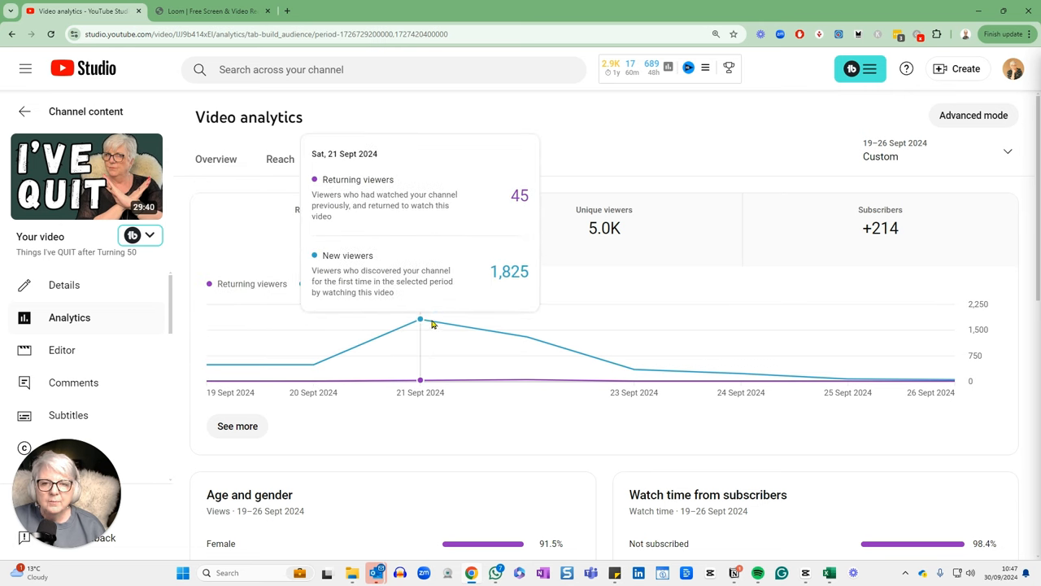
{"action": "mouse_move", "coordinate": [553, 447]}
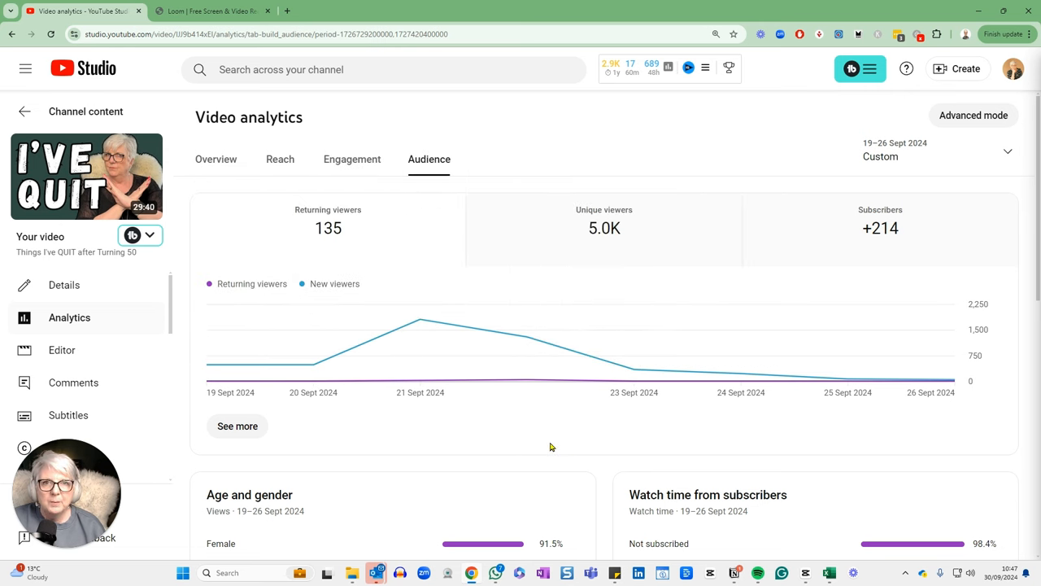
{"action": "mouse_move", "coordinate": [891, 167]}
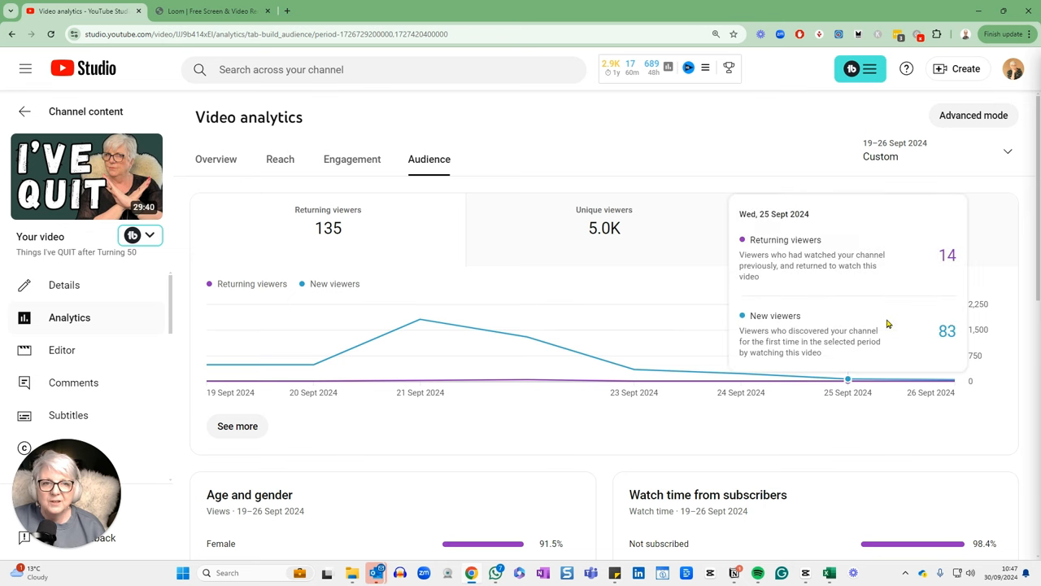
{"action": "mouse_move", "coordinate": [488, 504]}
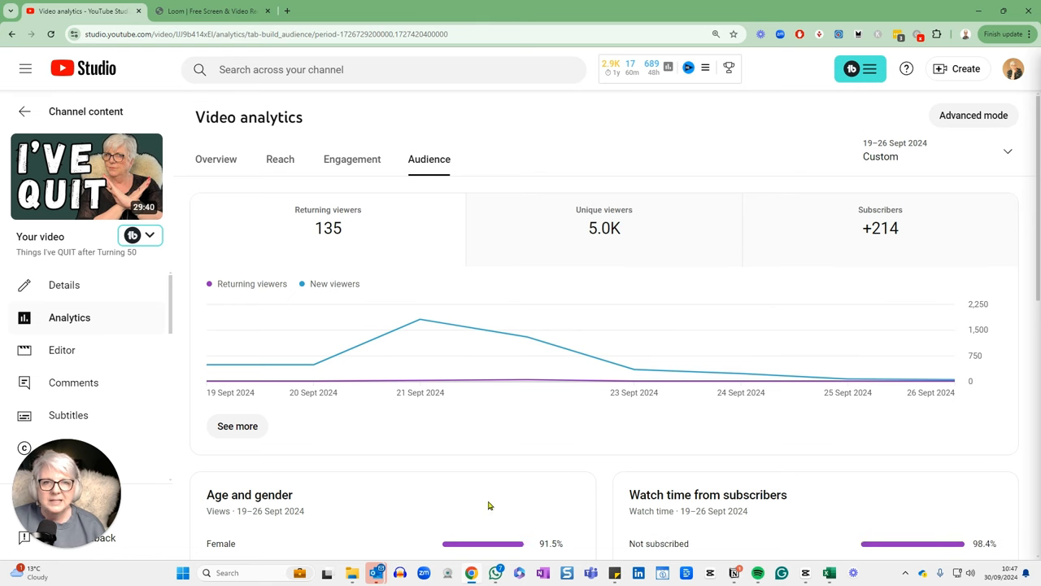
{"action": "mouse_move", "coordinate": [509, 472]}
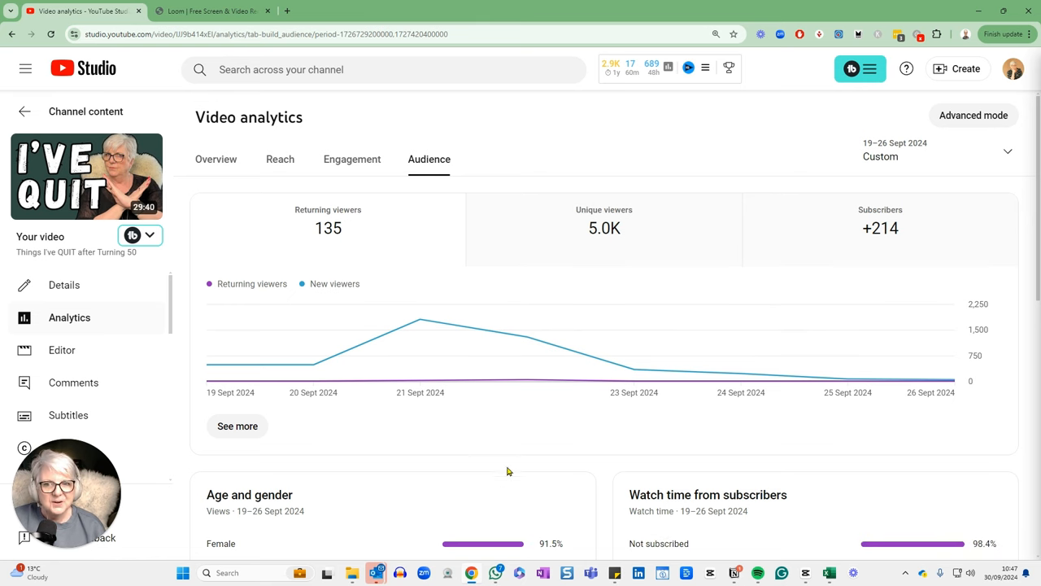
Scroll down to the Age and gender and Top geographies cards, led by United Kingdom.
{"action": "scroll", "scroll_direction": "down", "scroll_amount": 3}
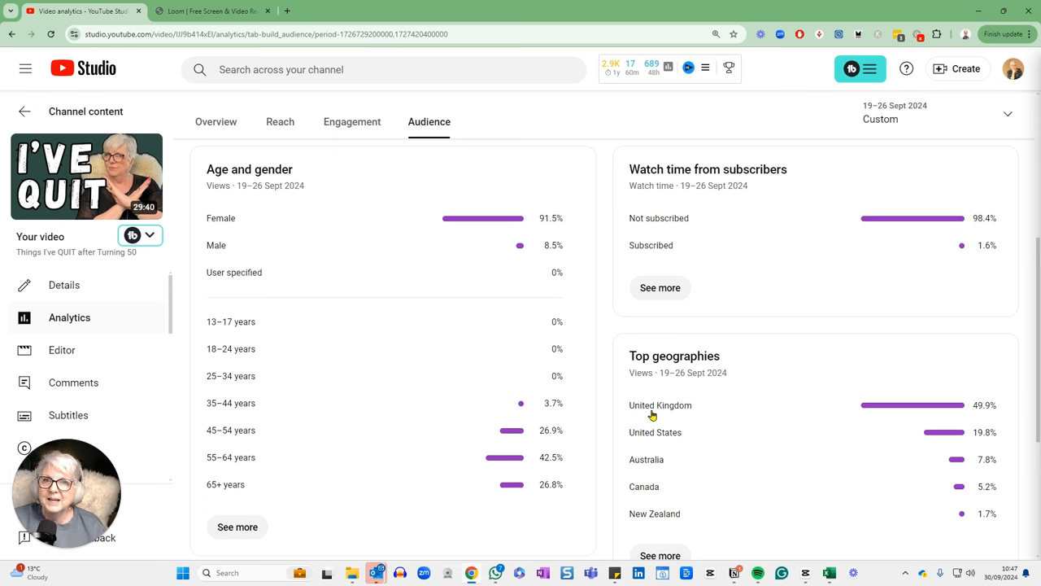
{"action": "mouse_move", "coordinate": [818, 354]}
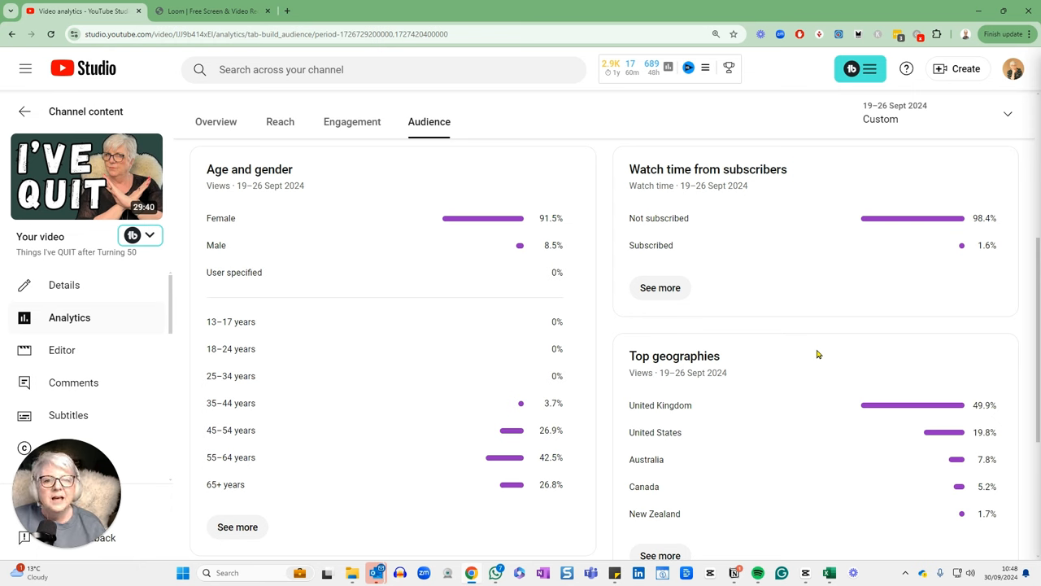
{"action": "mouse_move", "coordinate": [898, 368]}
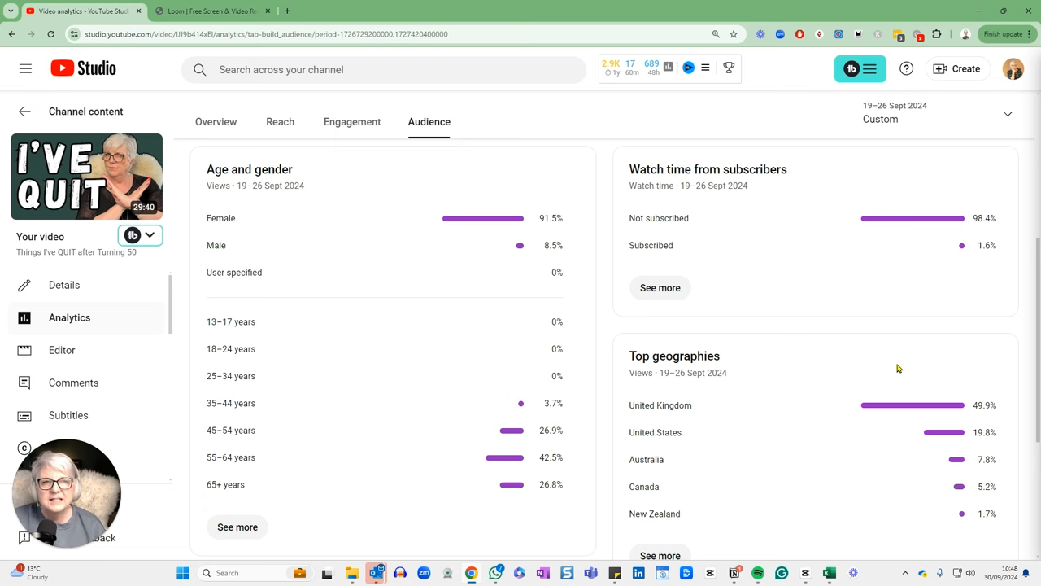